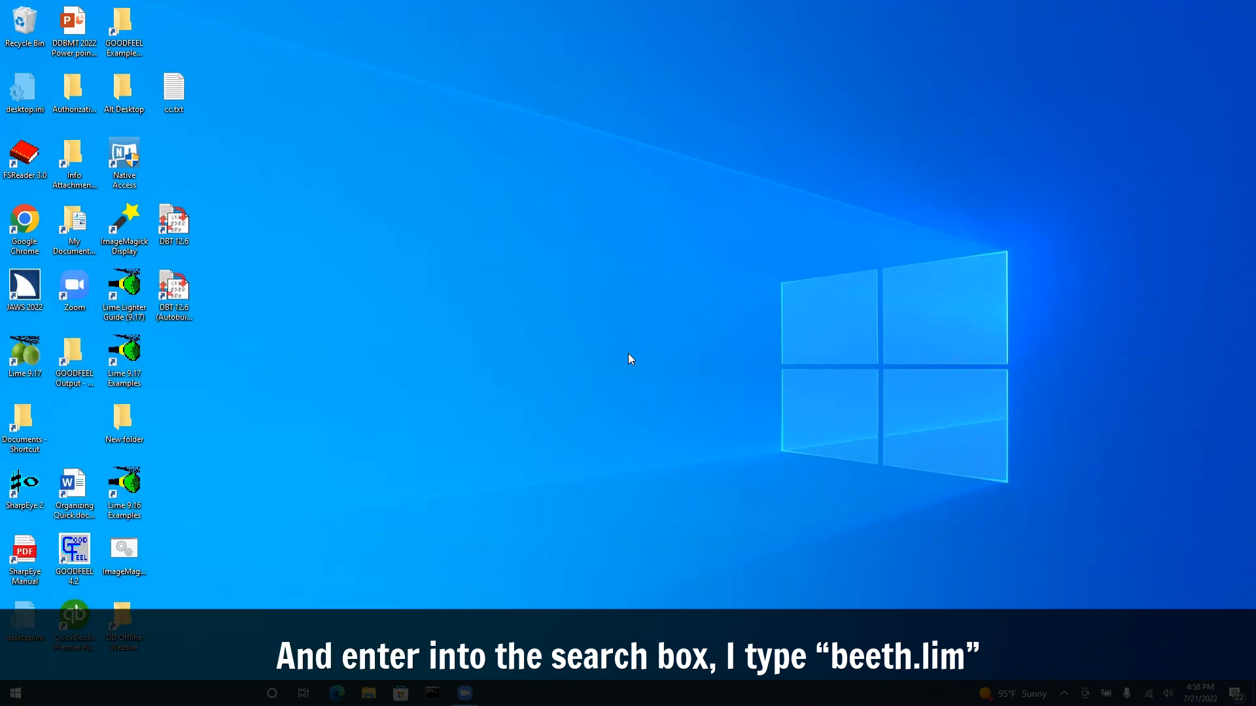
Step: Search Windows for 'beeth.lim' to locate the Beeth.lim Lime document
text(beeth.lim)
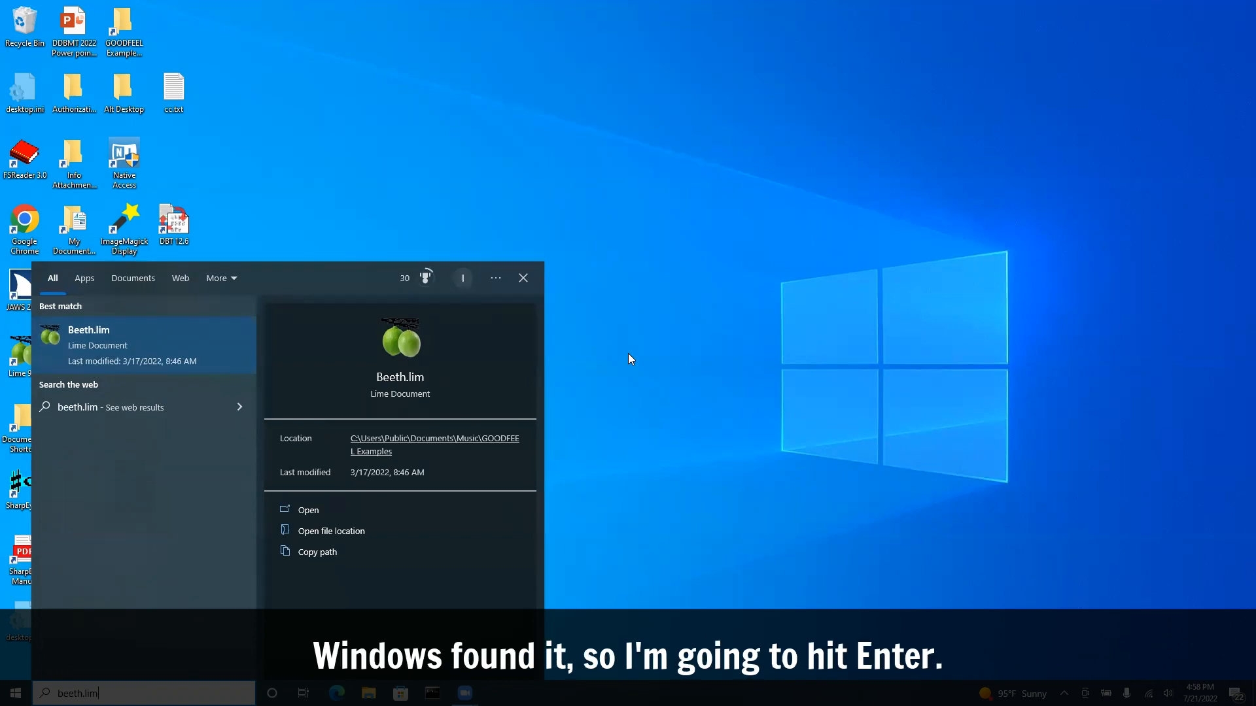
Step: Open Beeth.lim in Lime and play the quartet with all four parts selected
key(enter)
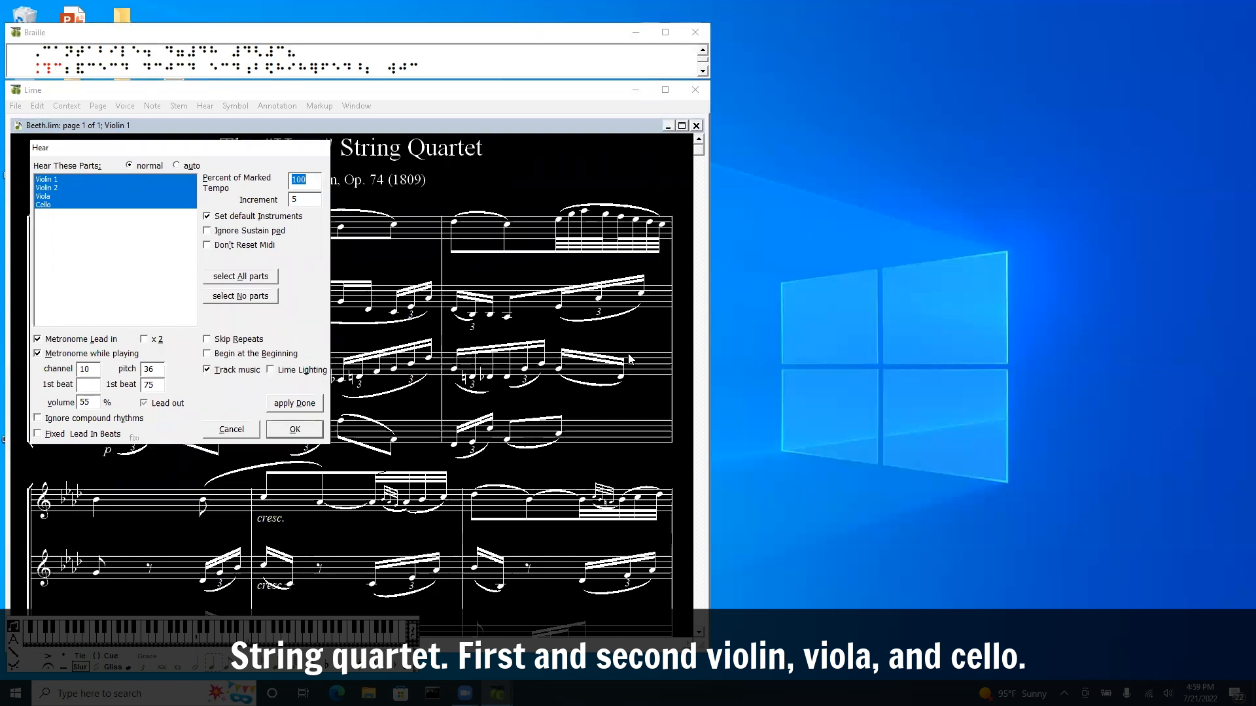
click(294, 428)
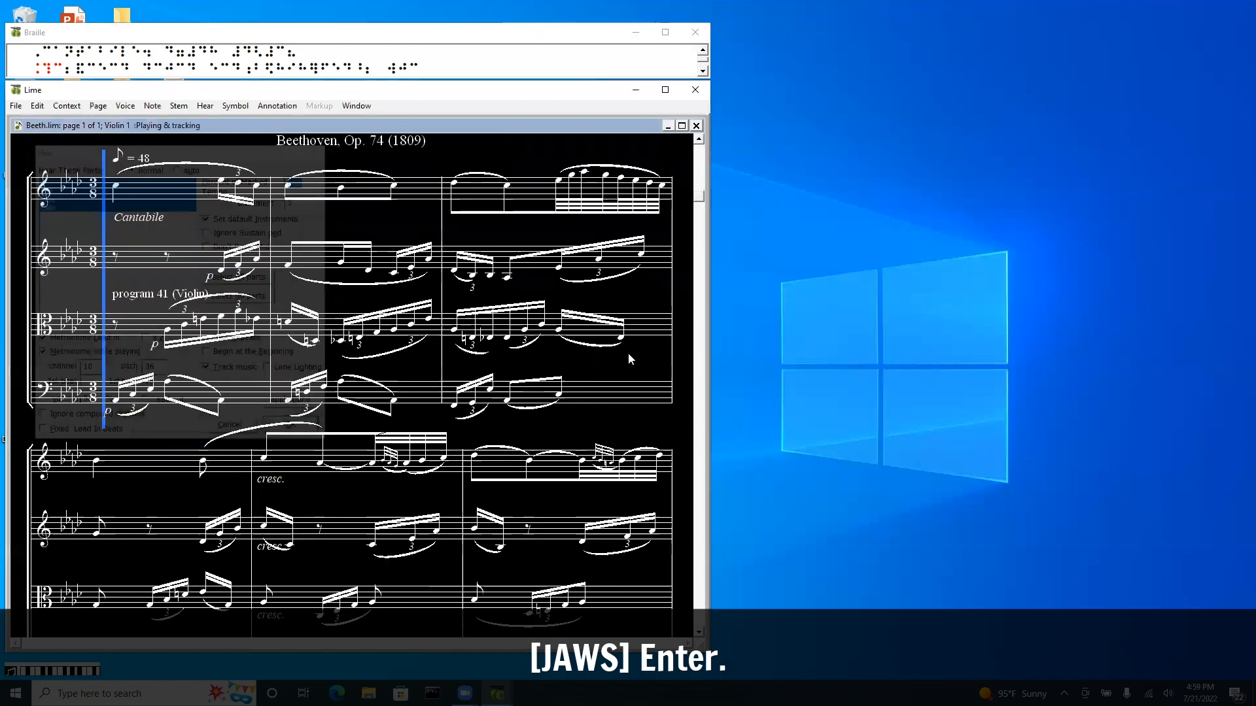
Step: Stop playback after the quartet has played into later measures
key(enter)
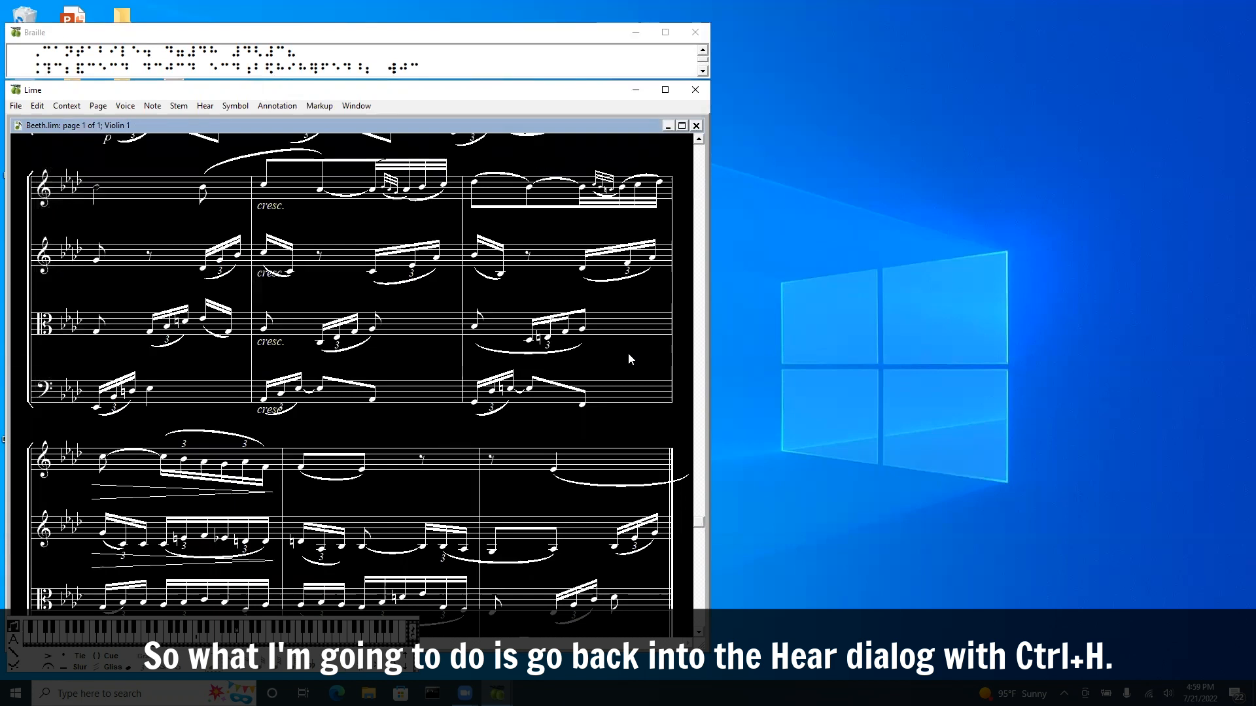
Step: Restrict the Hear dialog's parts to Violin 1 and Cello only
key(ctrl+h)
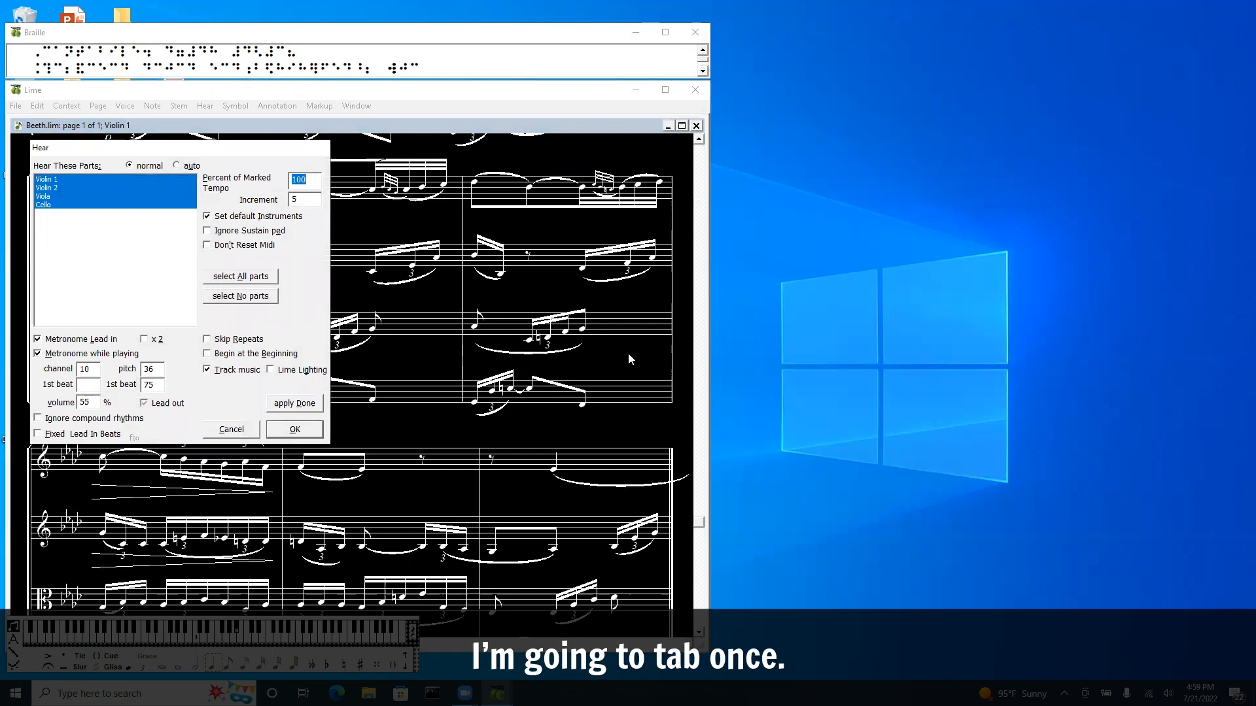
key(Tab)
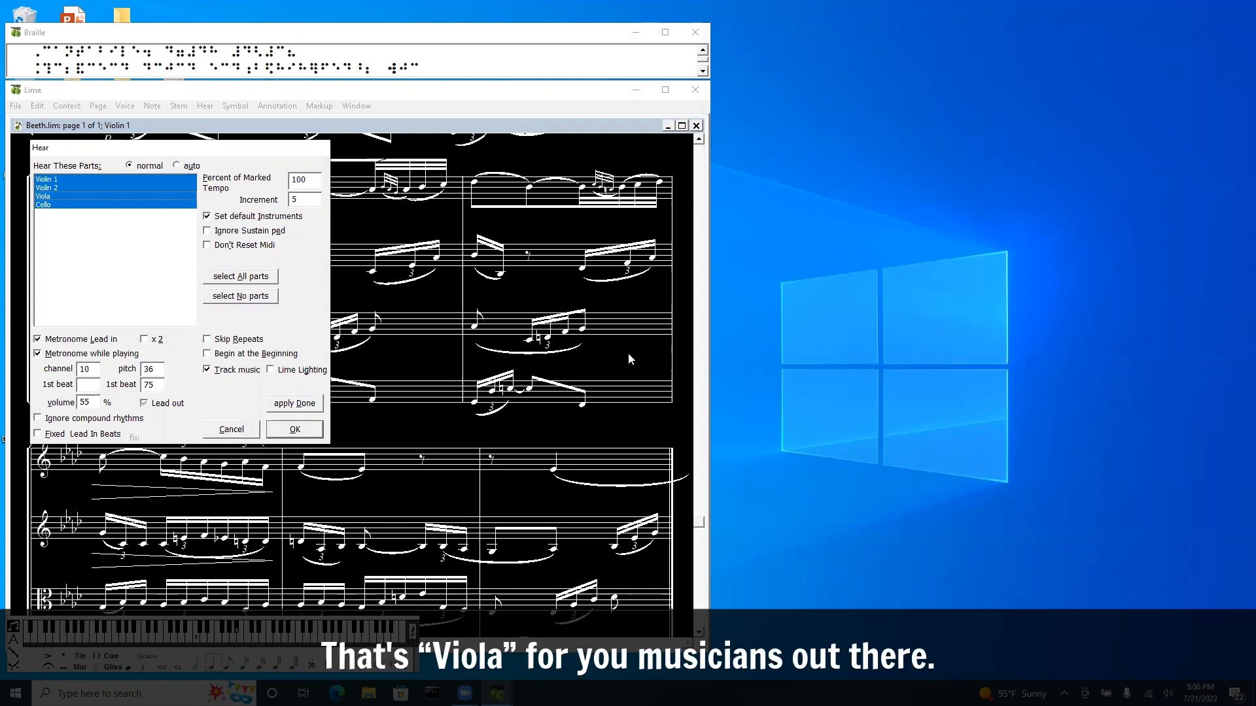
key(space)
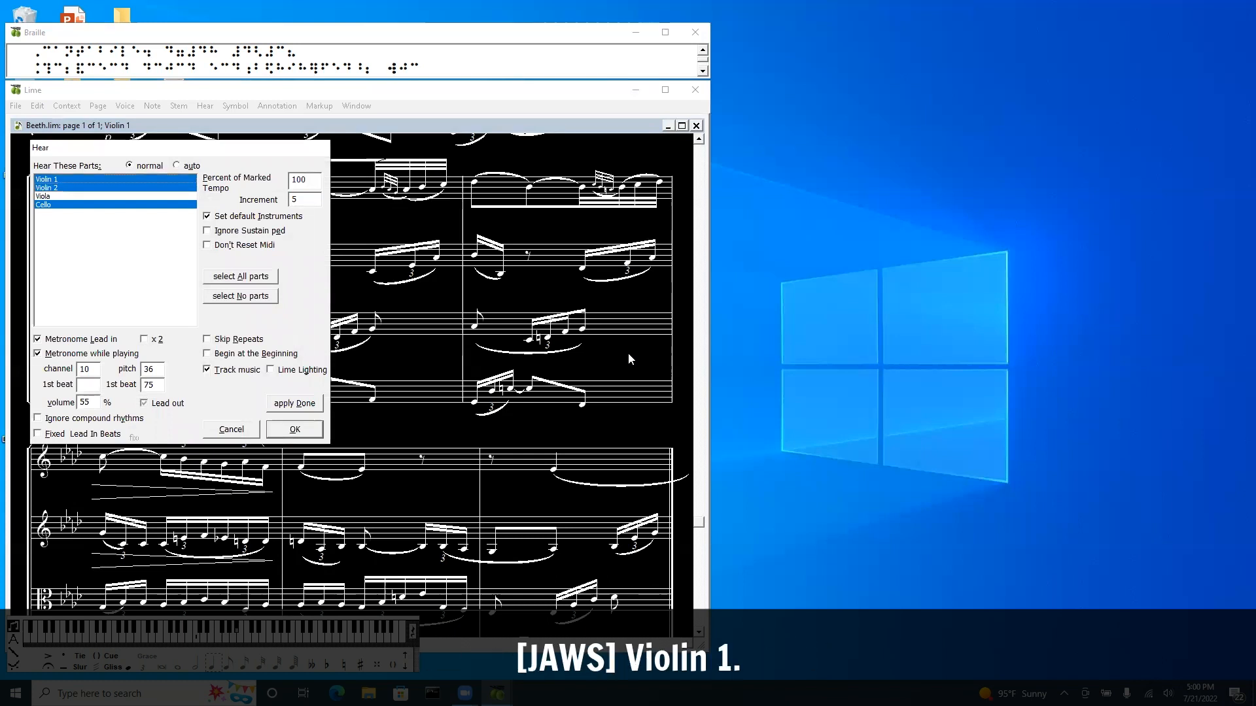
click(46, 178)
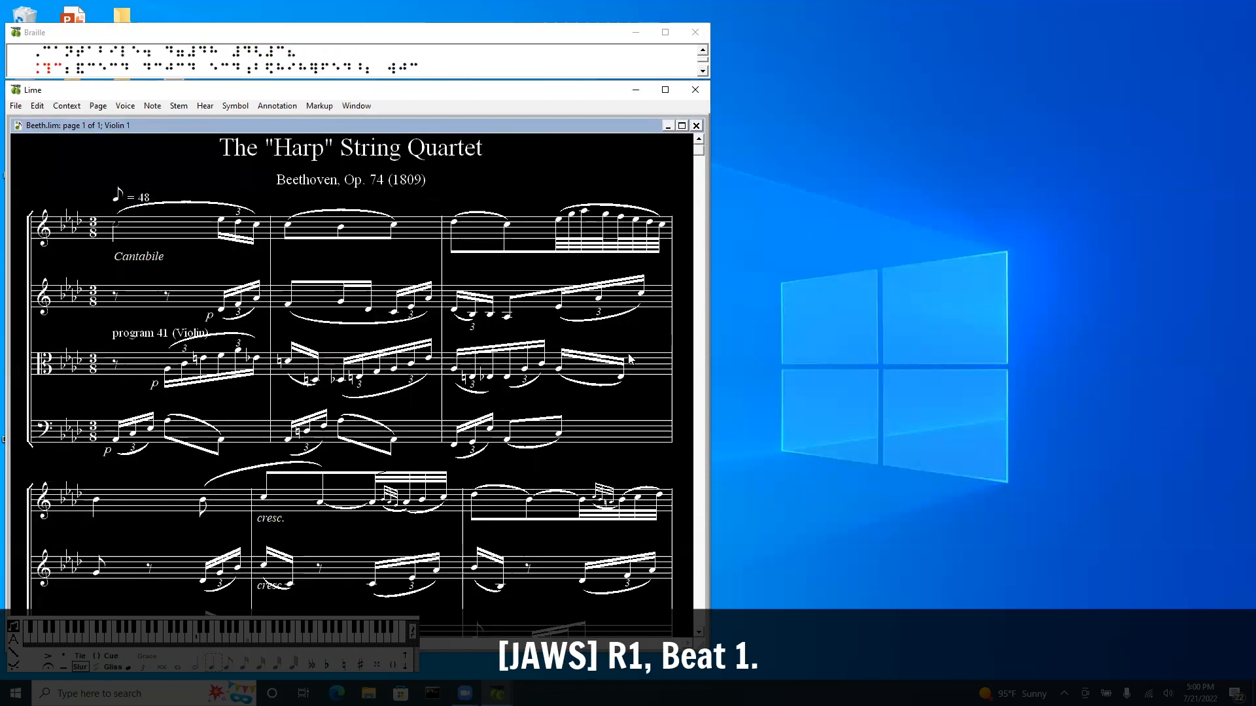
key(ctrl+h)
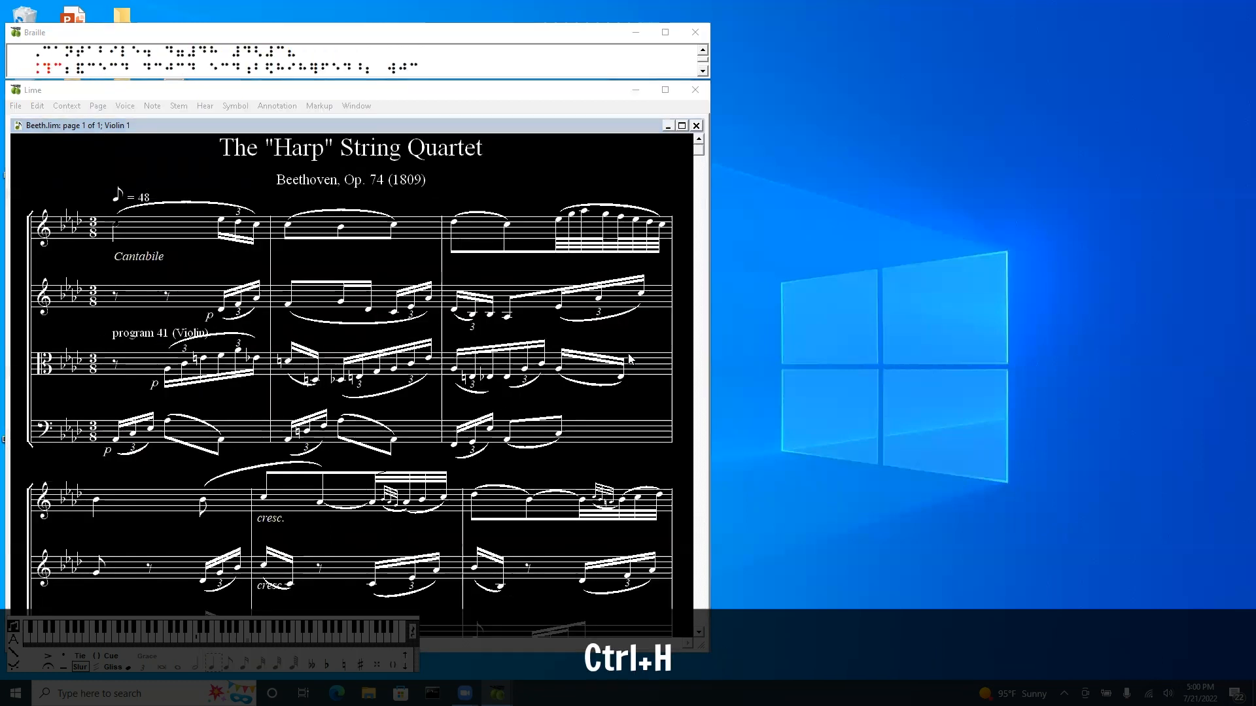
key(Enter)
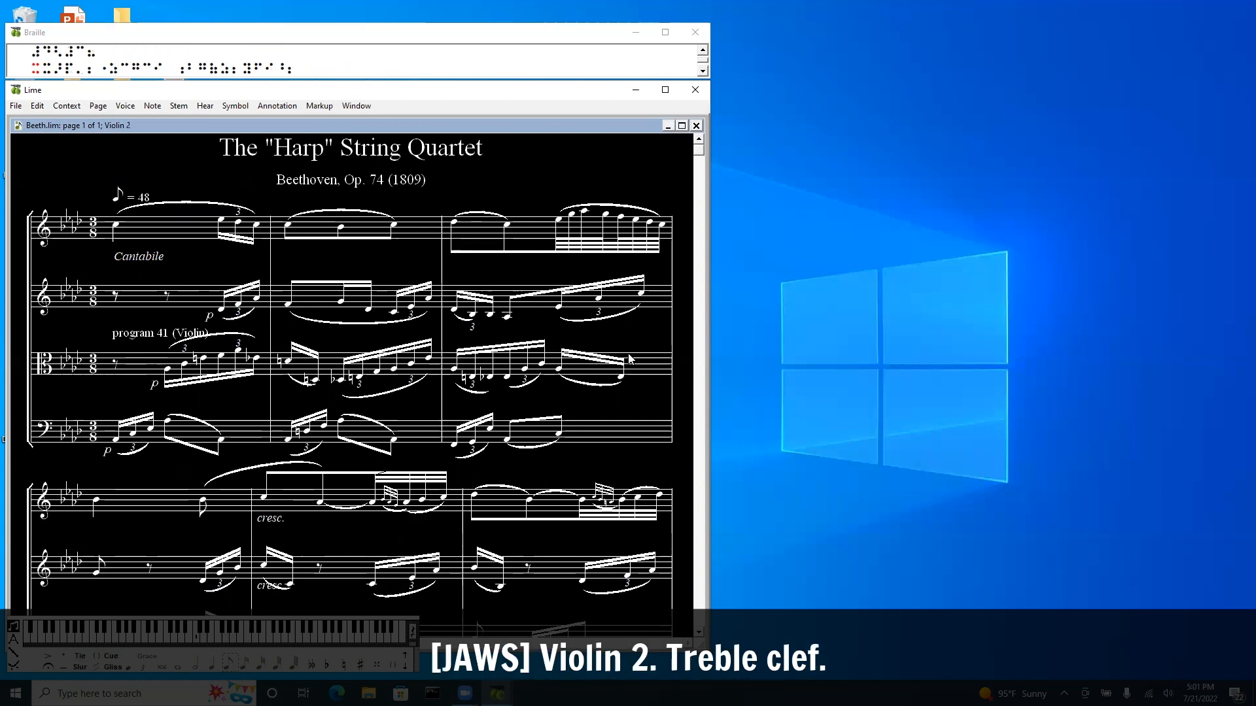
key(Down)
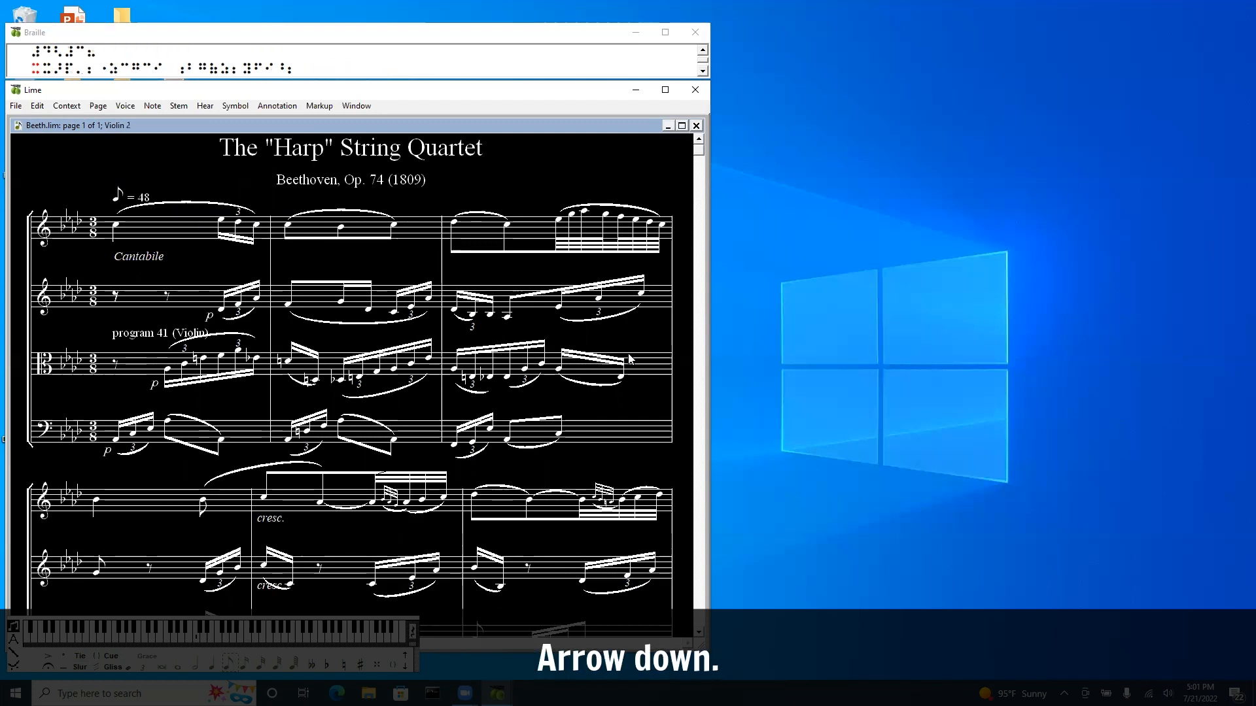
key(down)
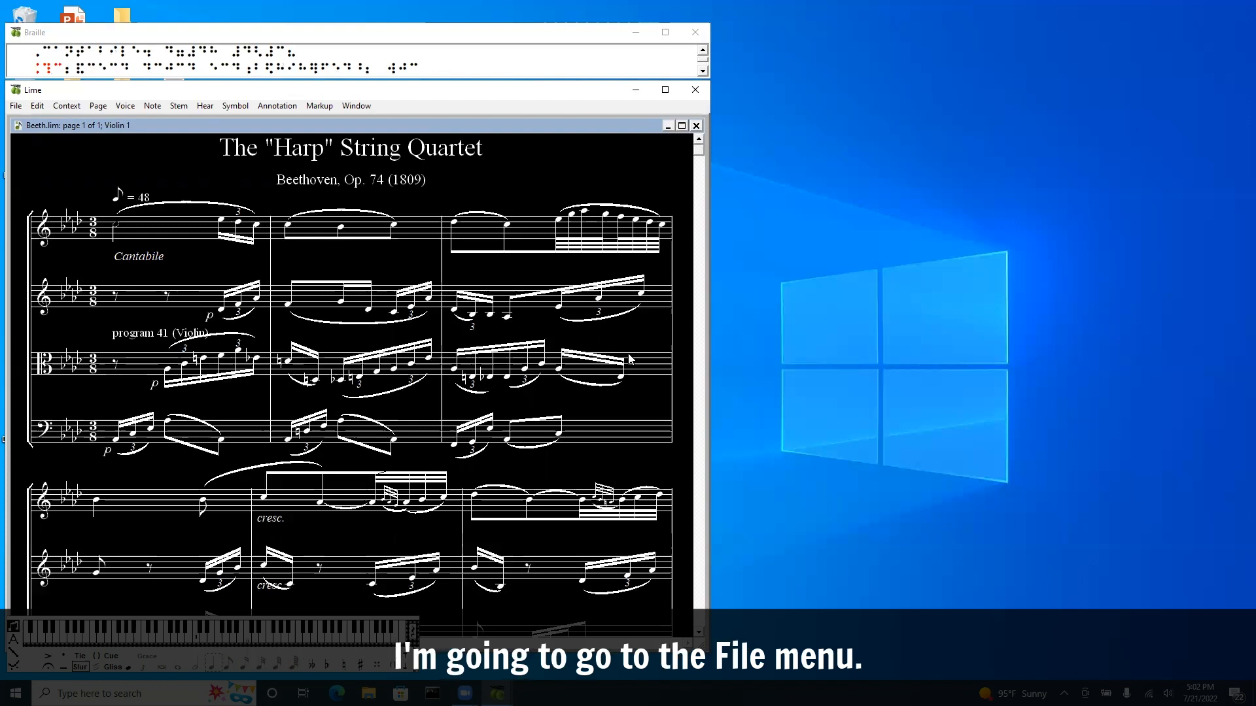
Step: Launch GOODFEEL from Lime's File menu for the Beeth.lim score
click(14, 106)
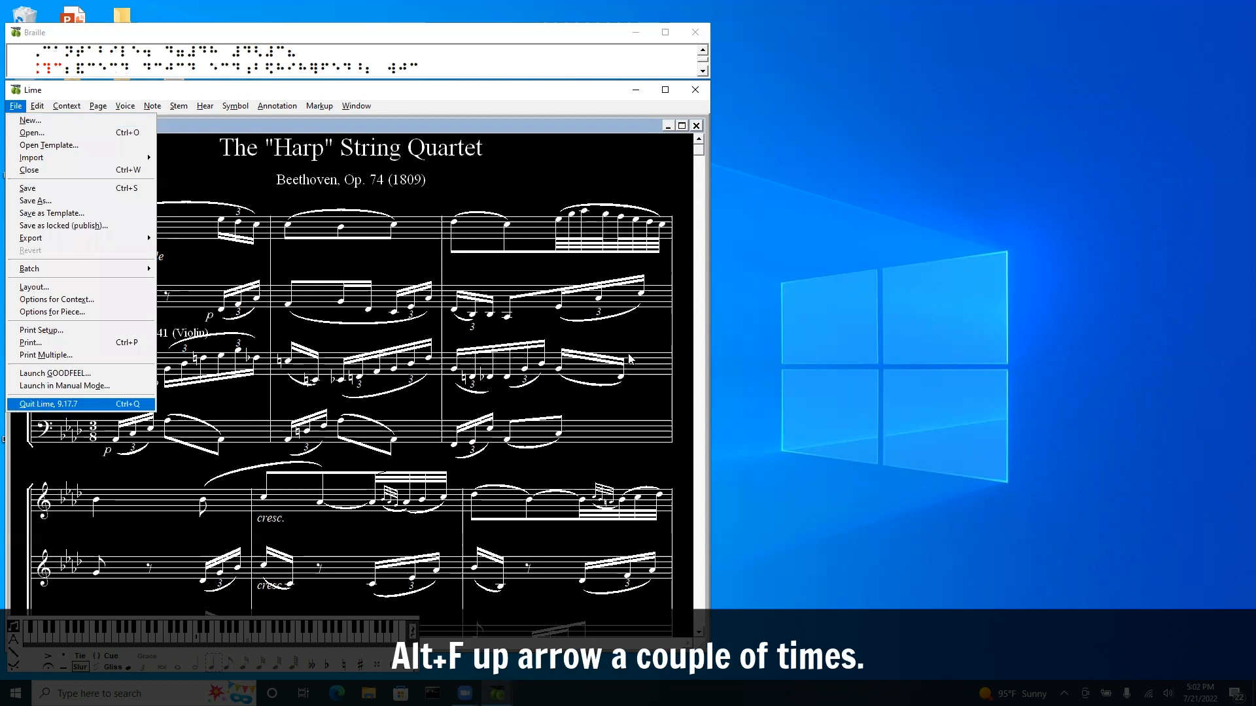
key(up)
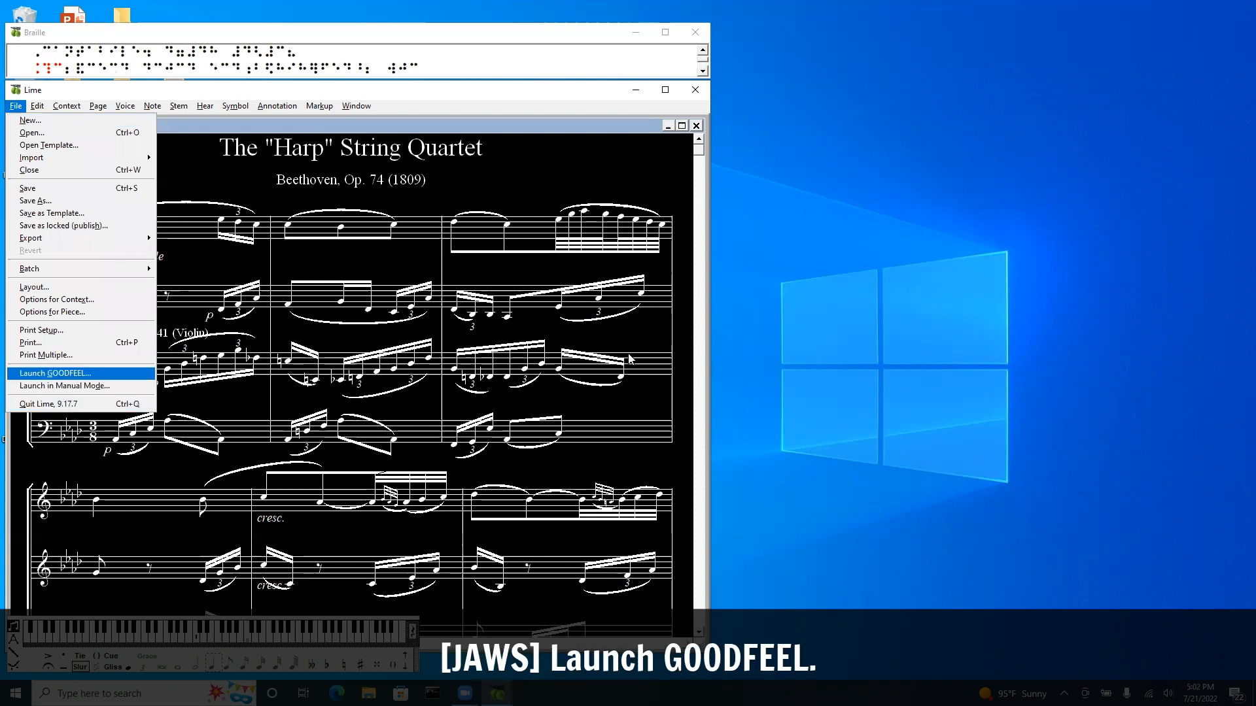
click(54, 372)
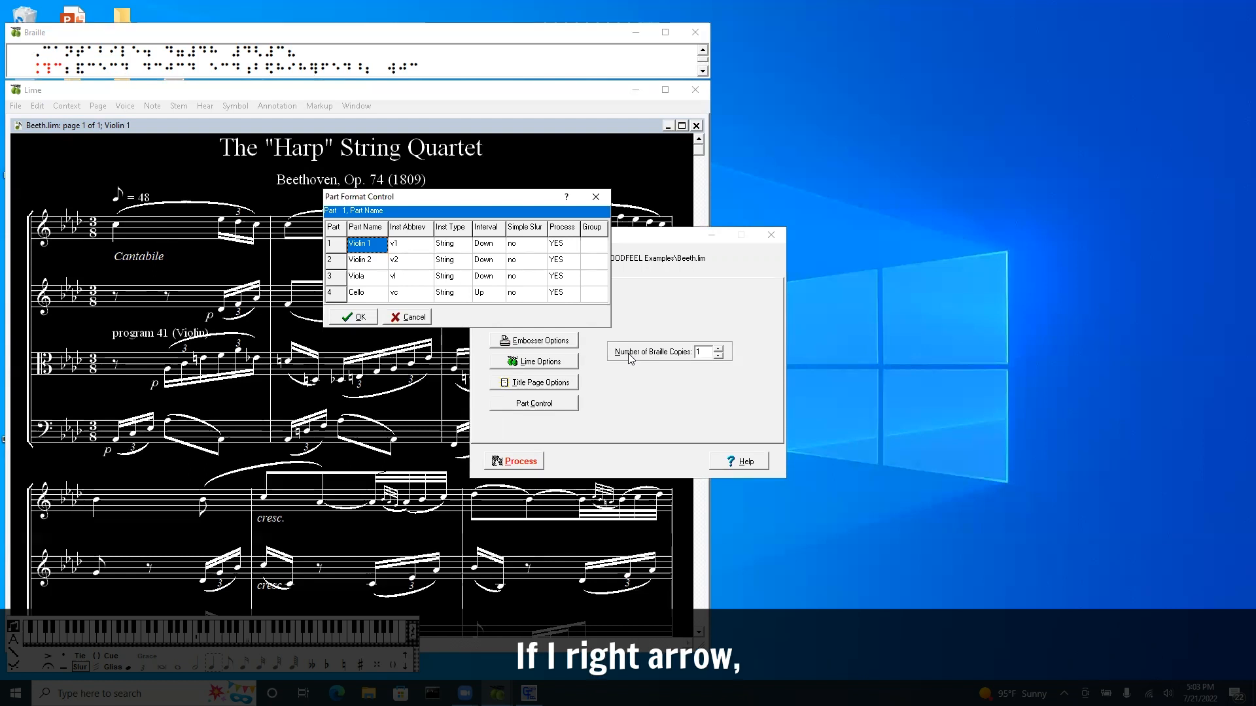
Step: Set Violin 1's Process column to no in Part Format Control
key(Right)
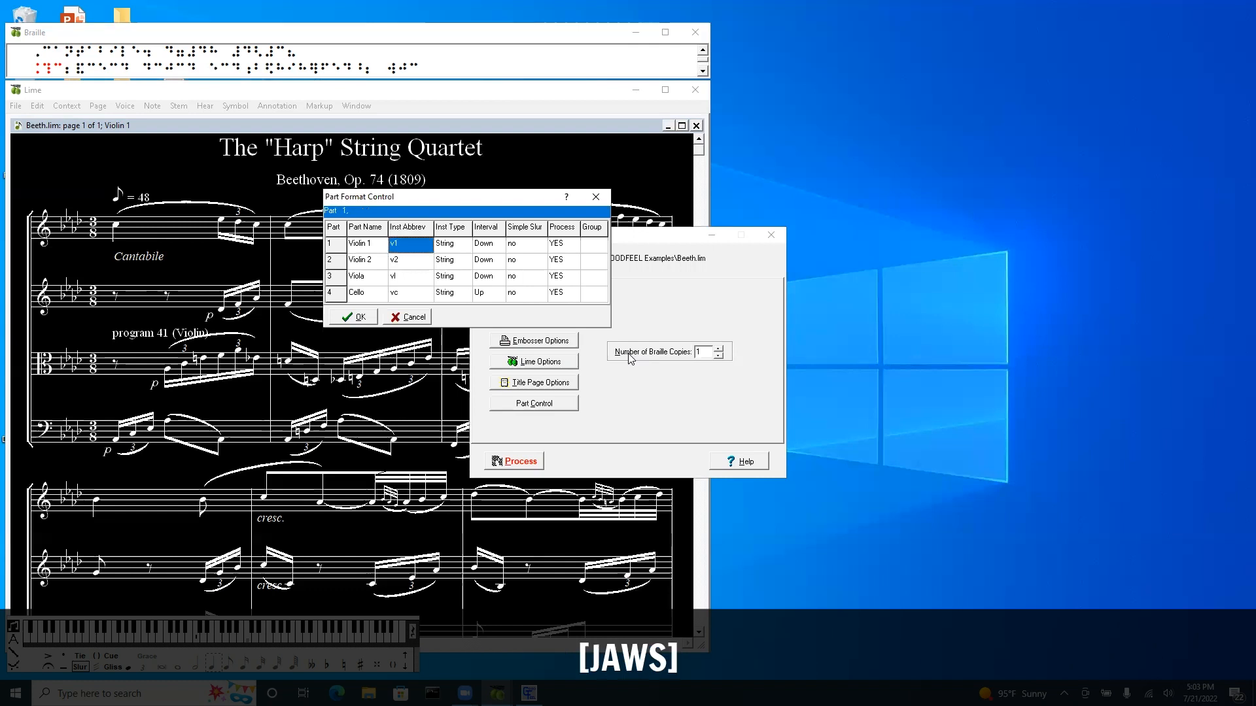
click(450, 243)
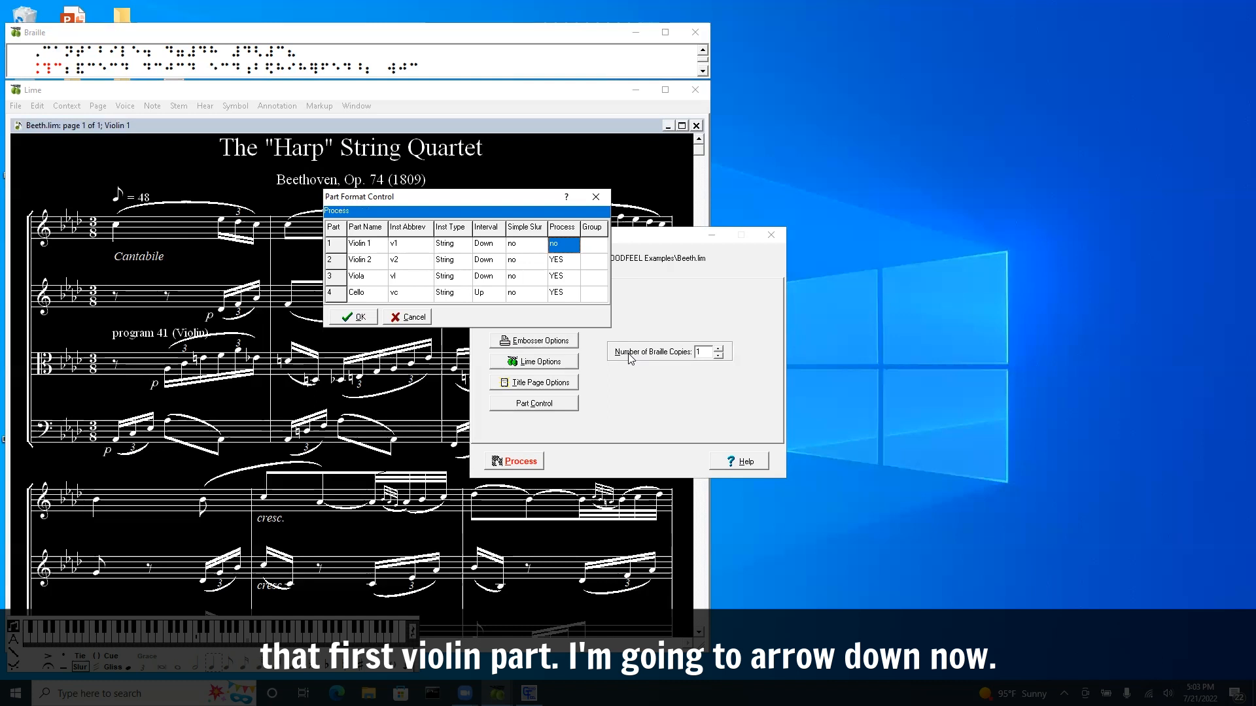
Step: Keep Violin 2 and Cello set to process, set Viola to no, and close Part Format Control
key(Down)
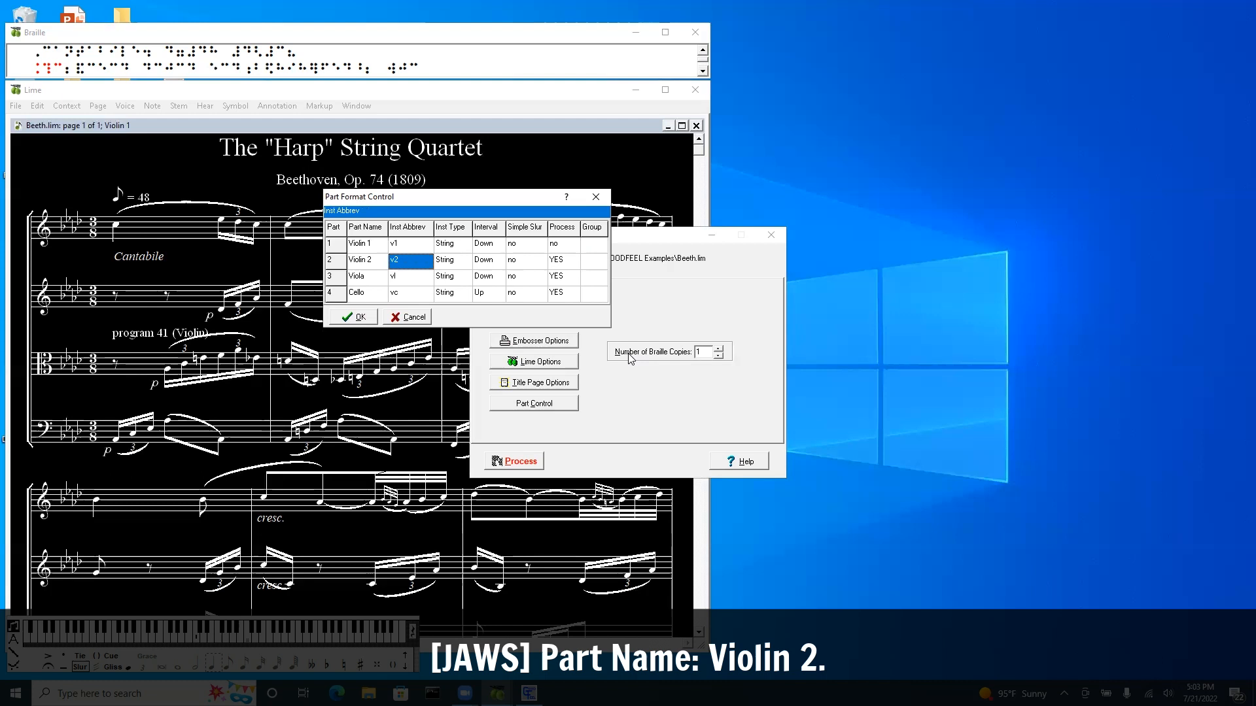
click(364, 259)
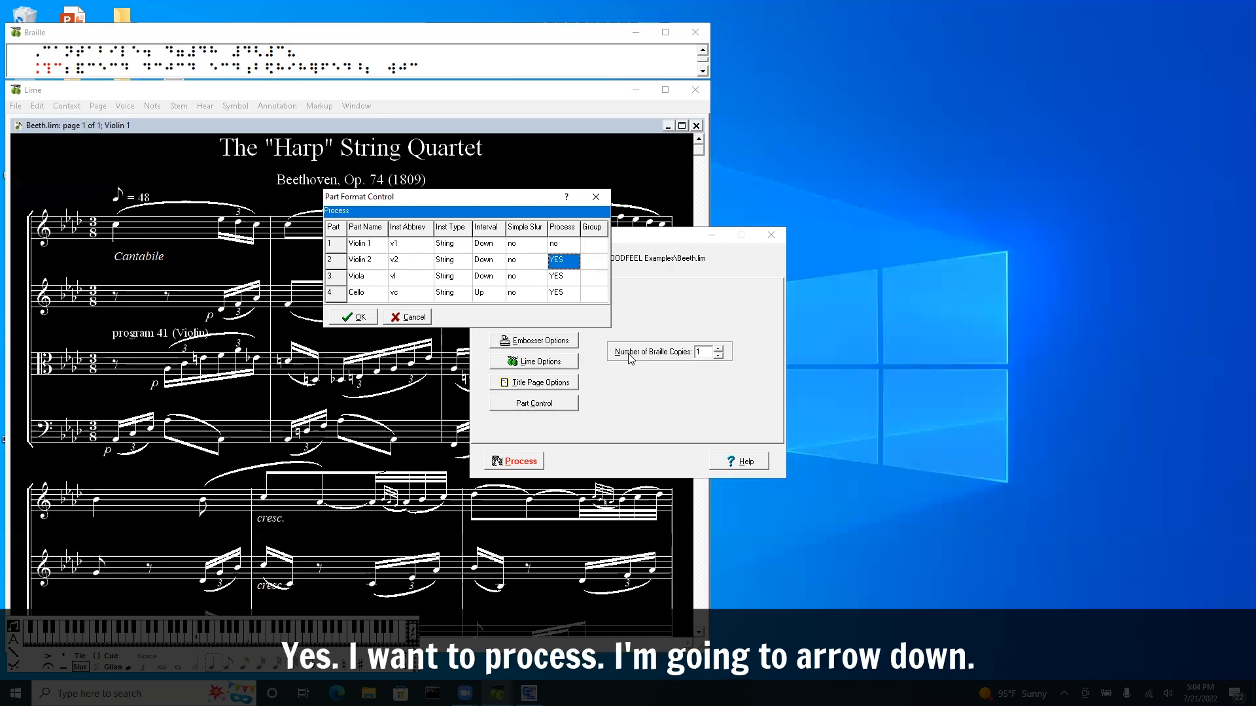
key(Down)
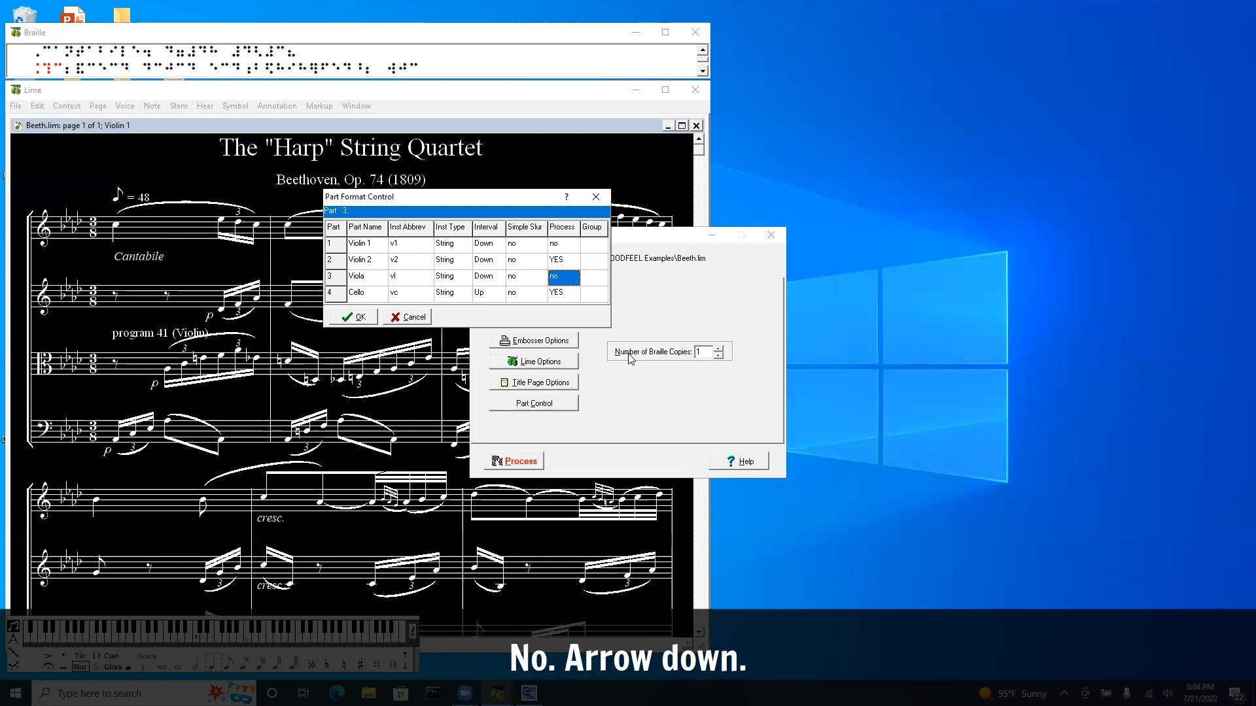
key(Down)
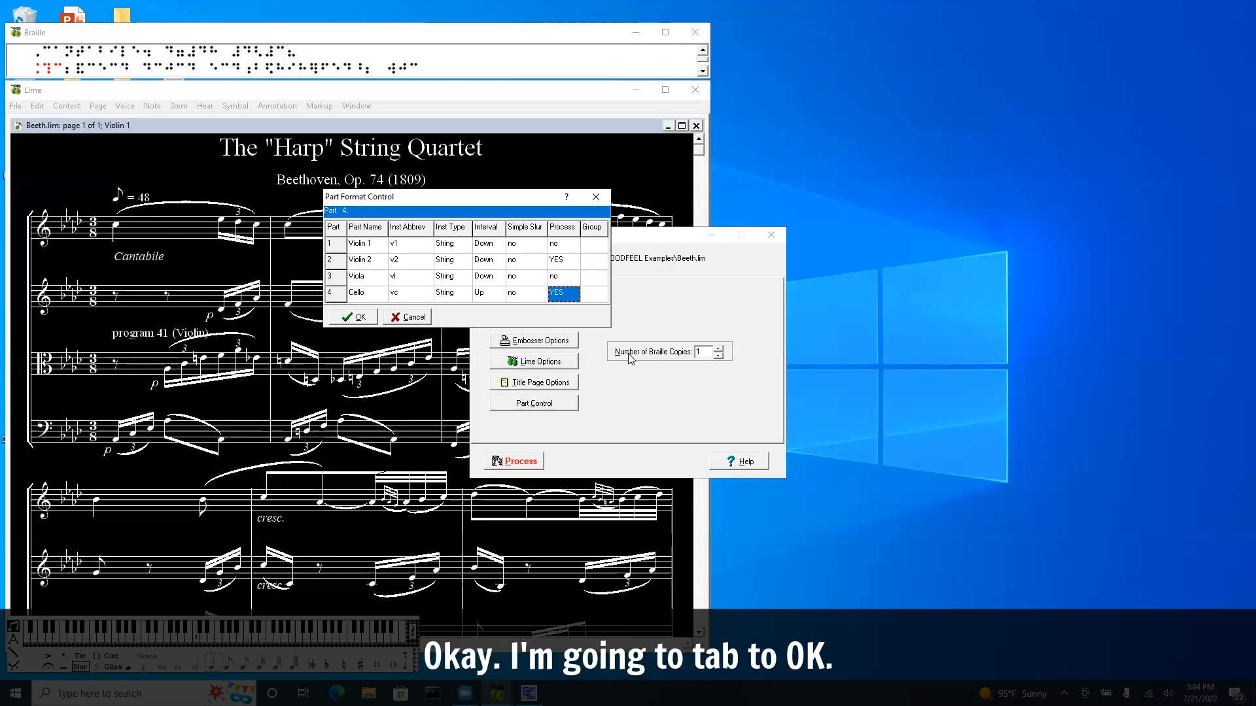
key(Tab)
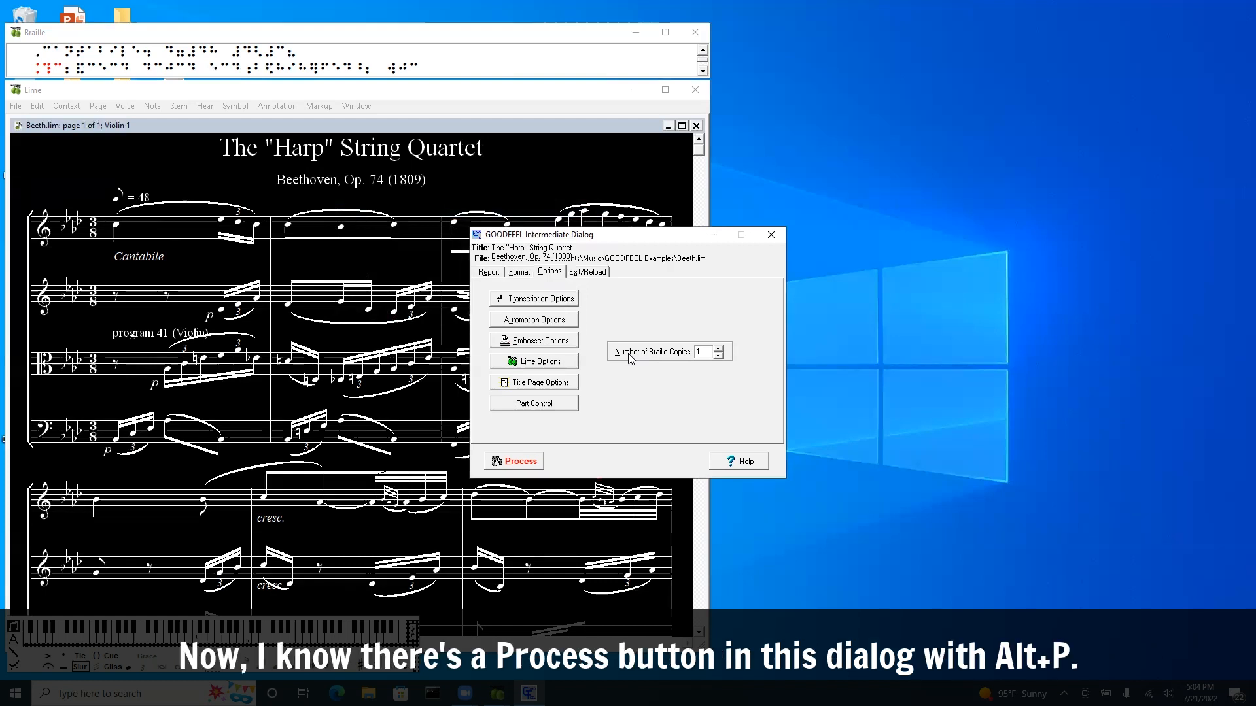
Step: Run Process in the GOODFEEL Intermediate Dialog to produce Beeth.gf
key(alt+p)
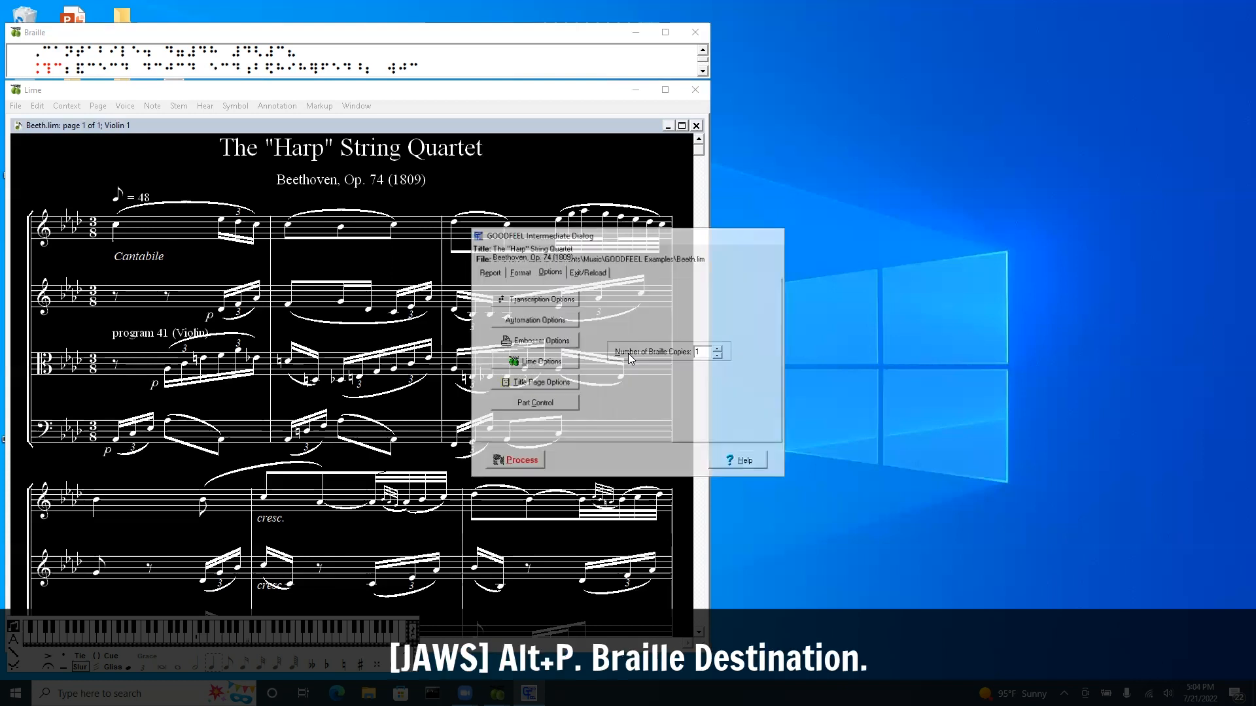
click(521, 460)
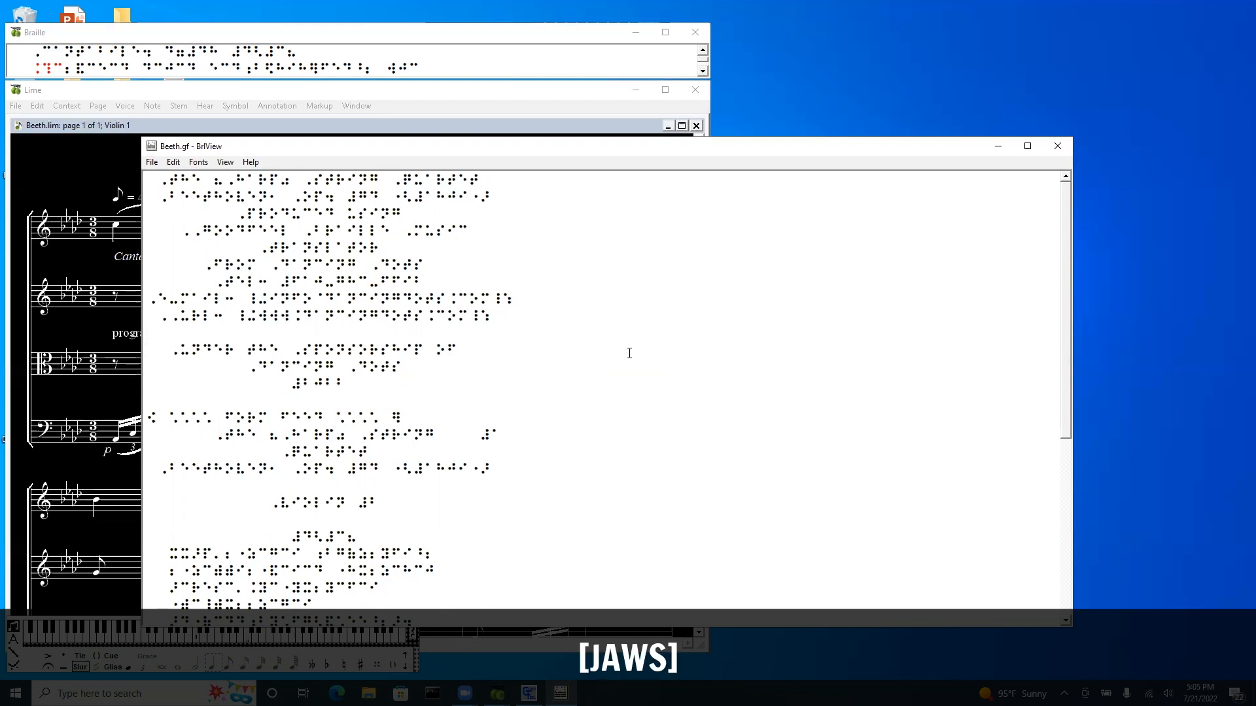
Step: Scroll down through the Beeth.gf braille transcription in BrlView
scroll(down, 3)
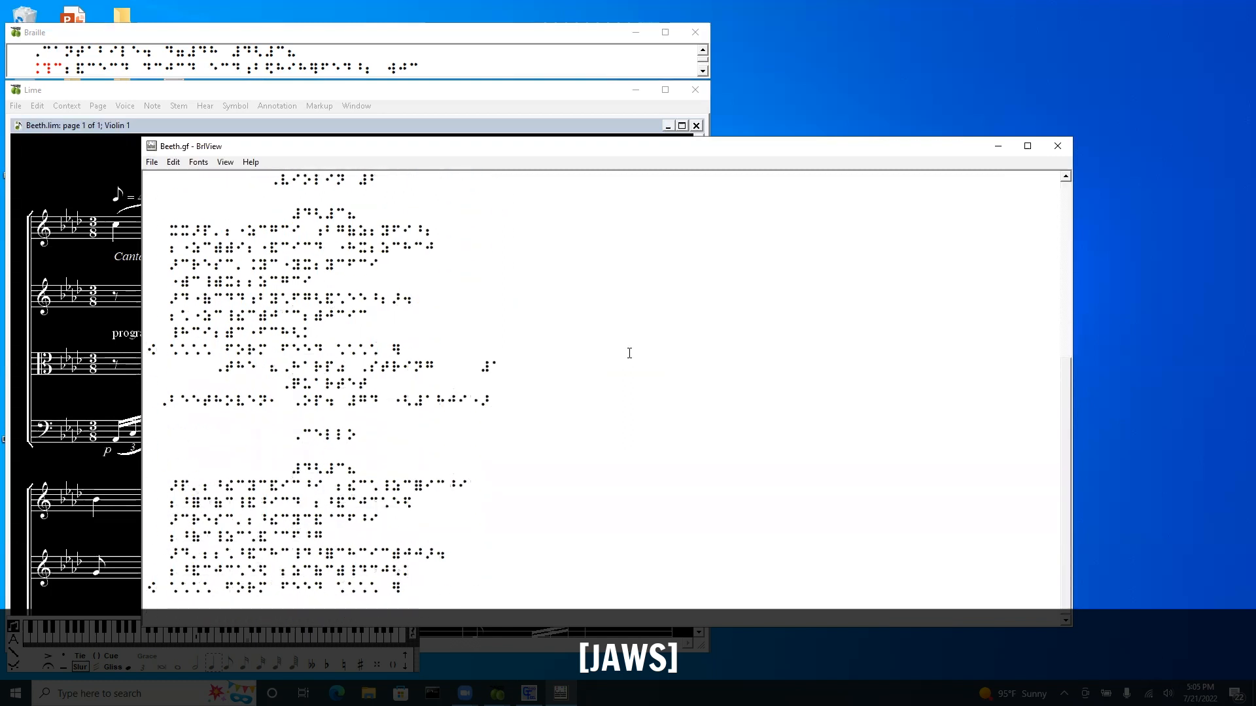
scroll(down, 3)
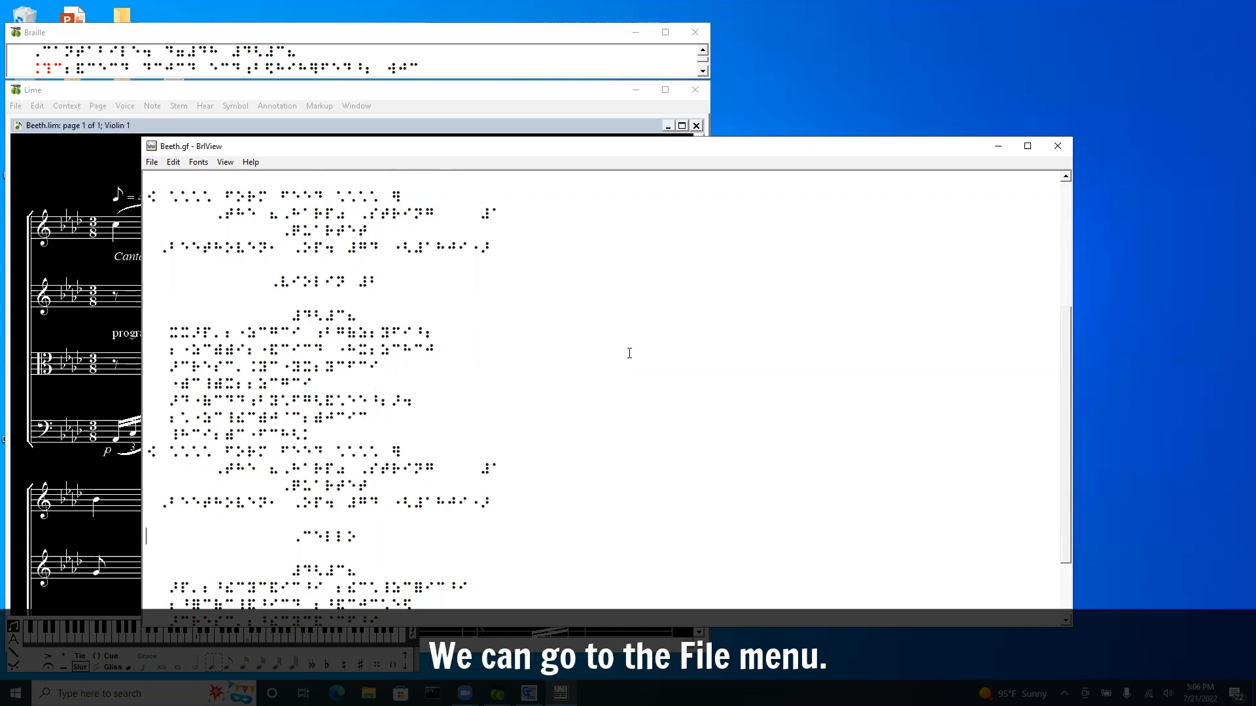
Step: Choose Save As from BrlView's File menu
click(151, 161)
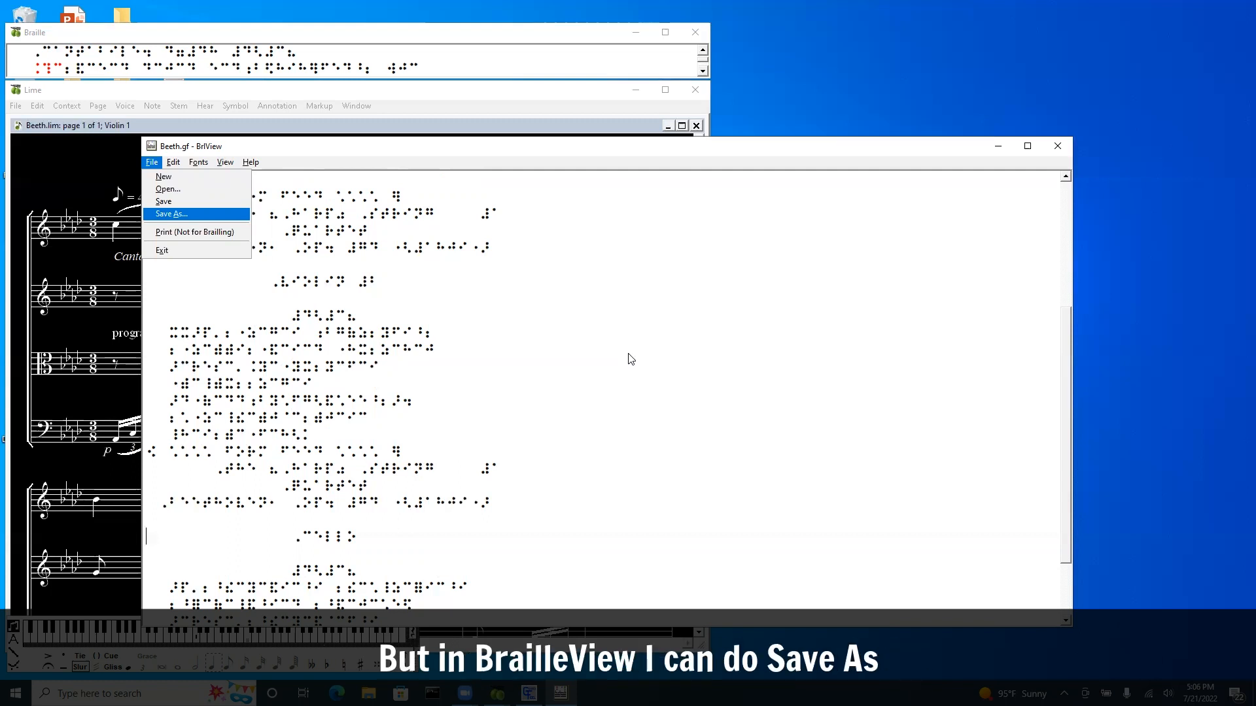
click(171, 213)
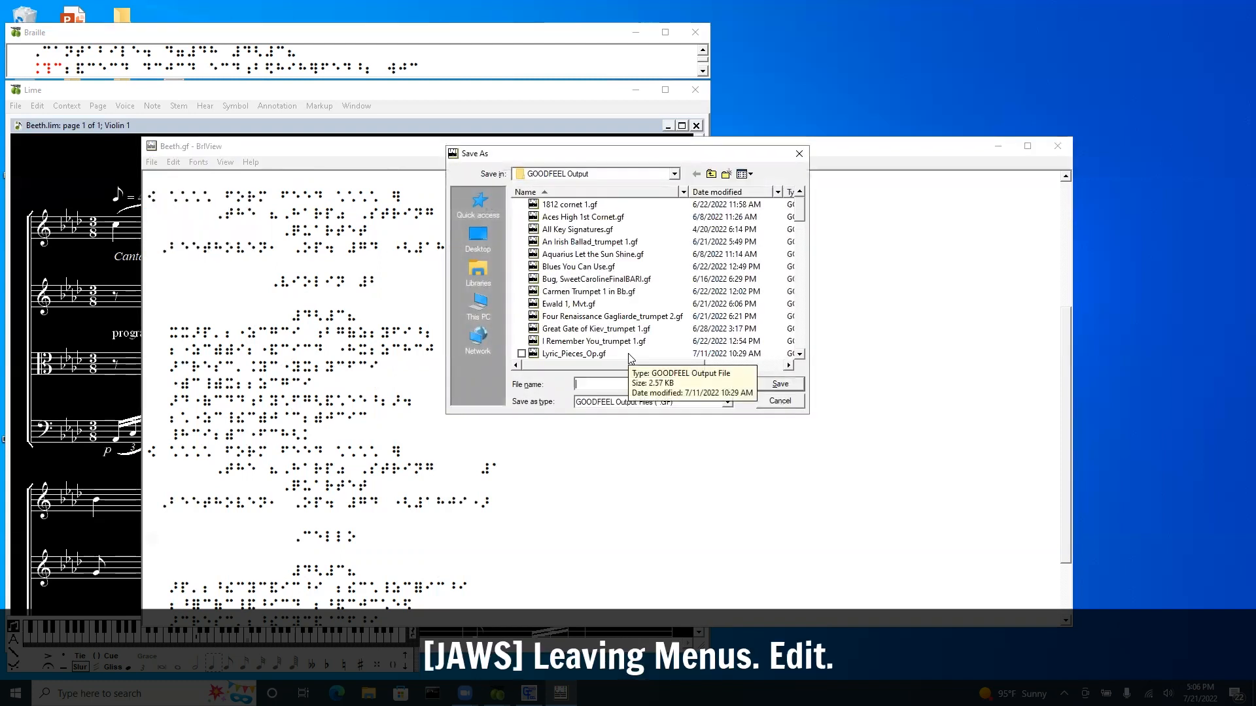
Step: Save the braille as 'Beethoven Selected Parts' with the Formatted Braille Files type
text(Beethoven Selec)
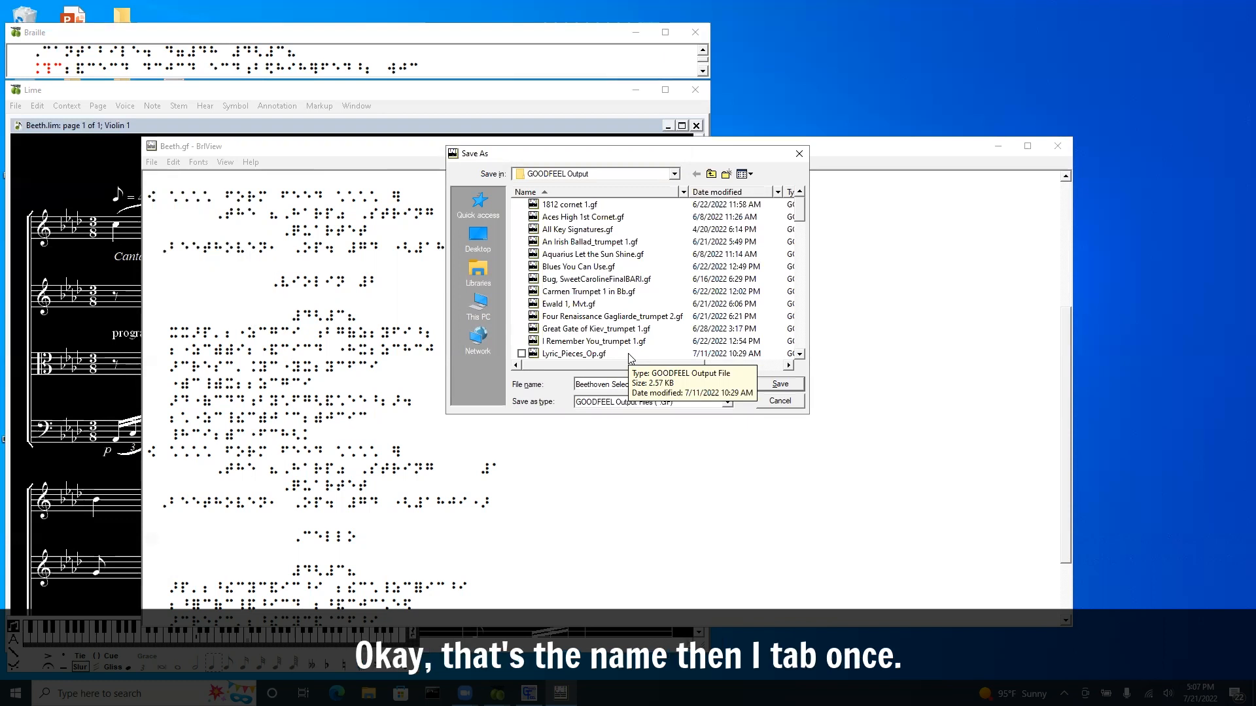
key(Tab)
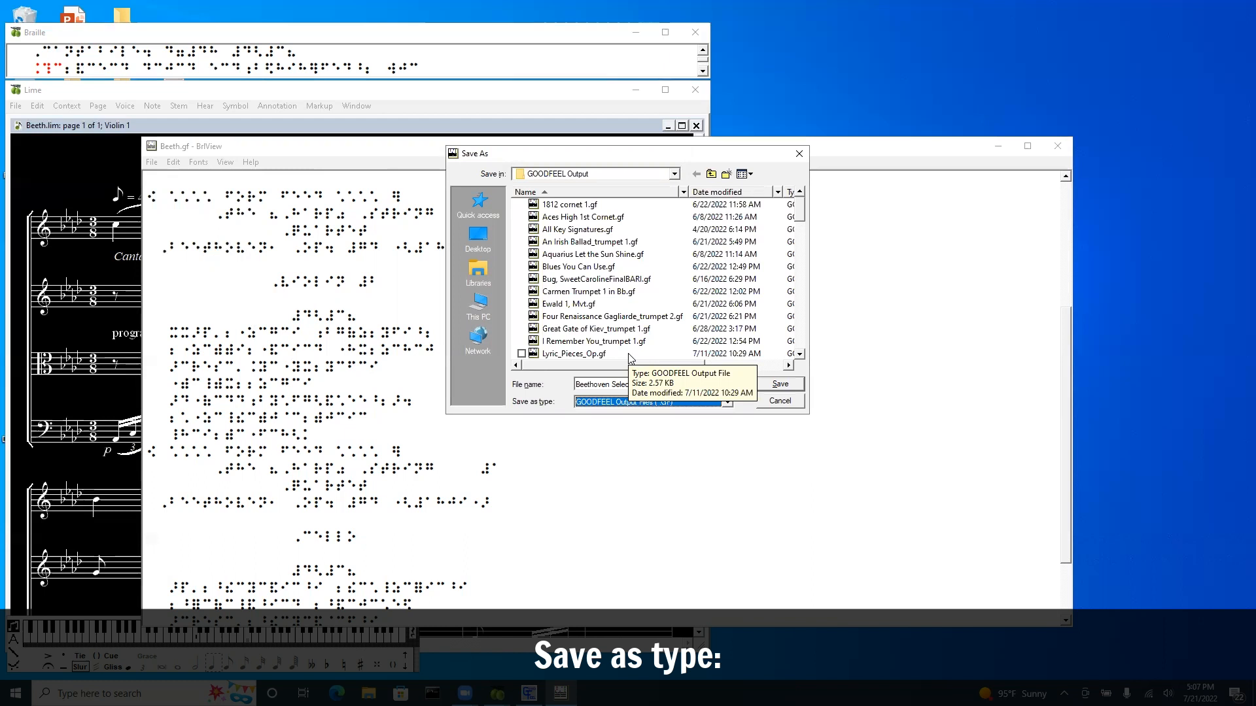
click(725, 401)
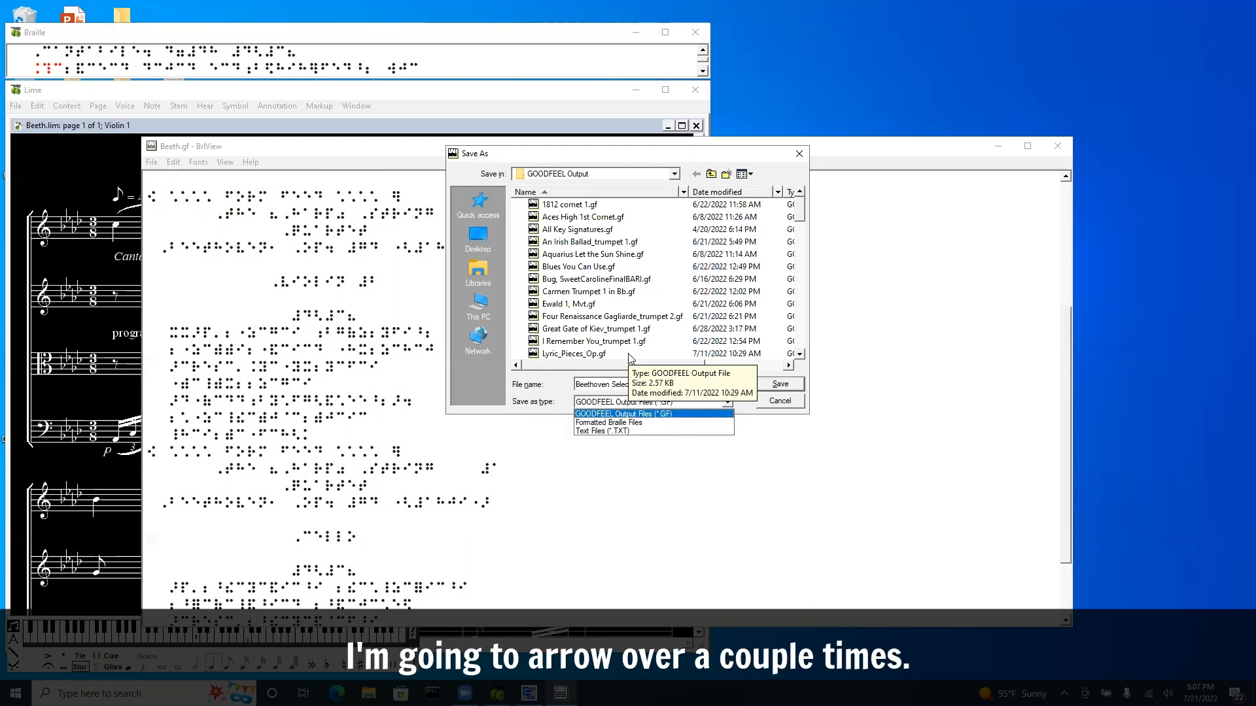
click(608, 422)
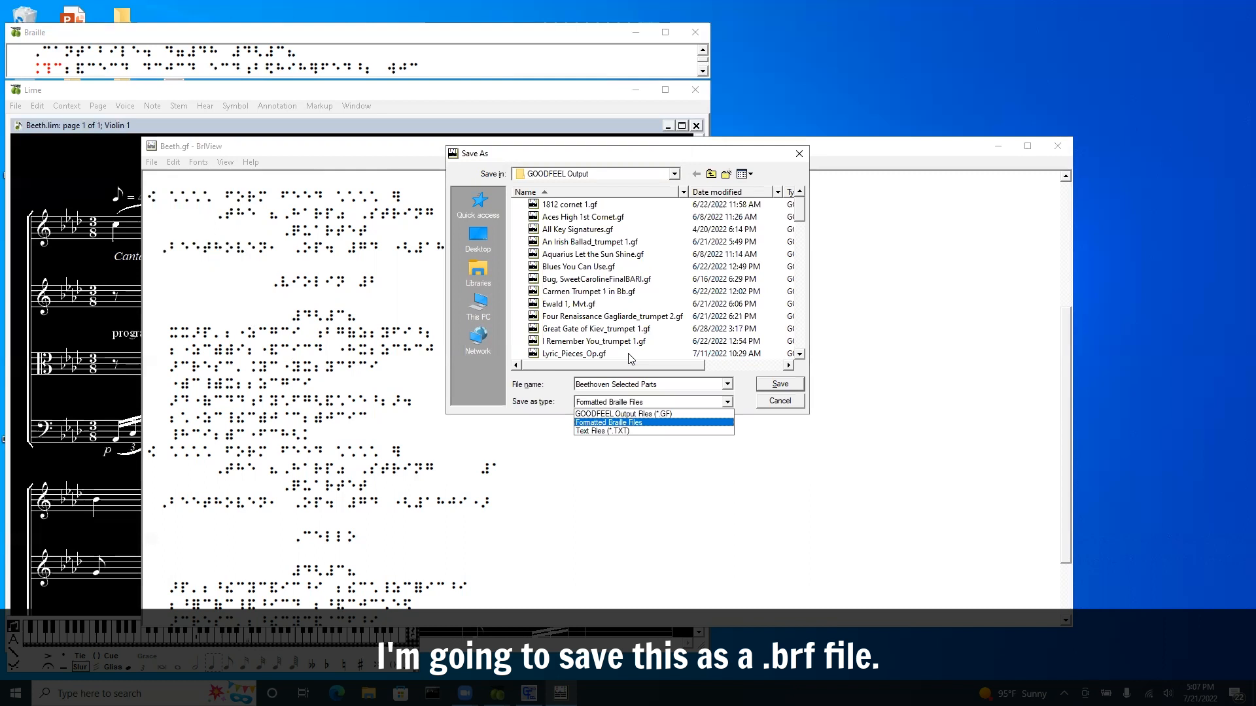
click(609, 422)
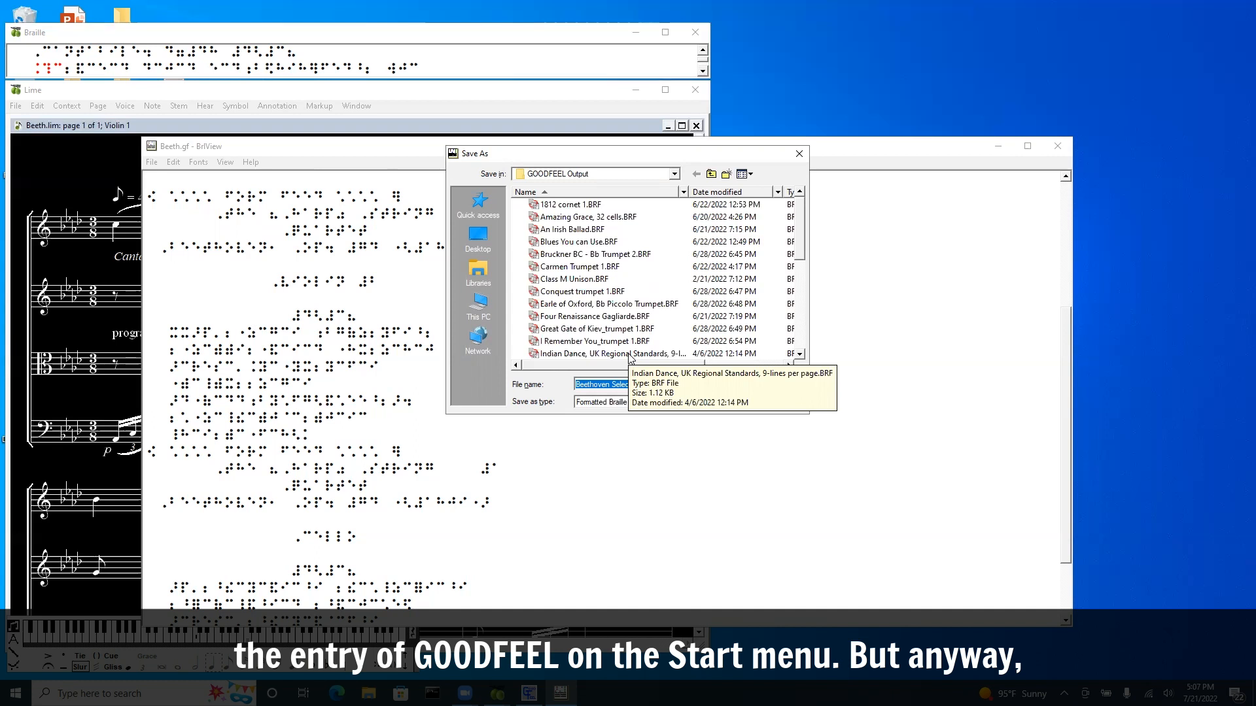
key(Enter)
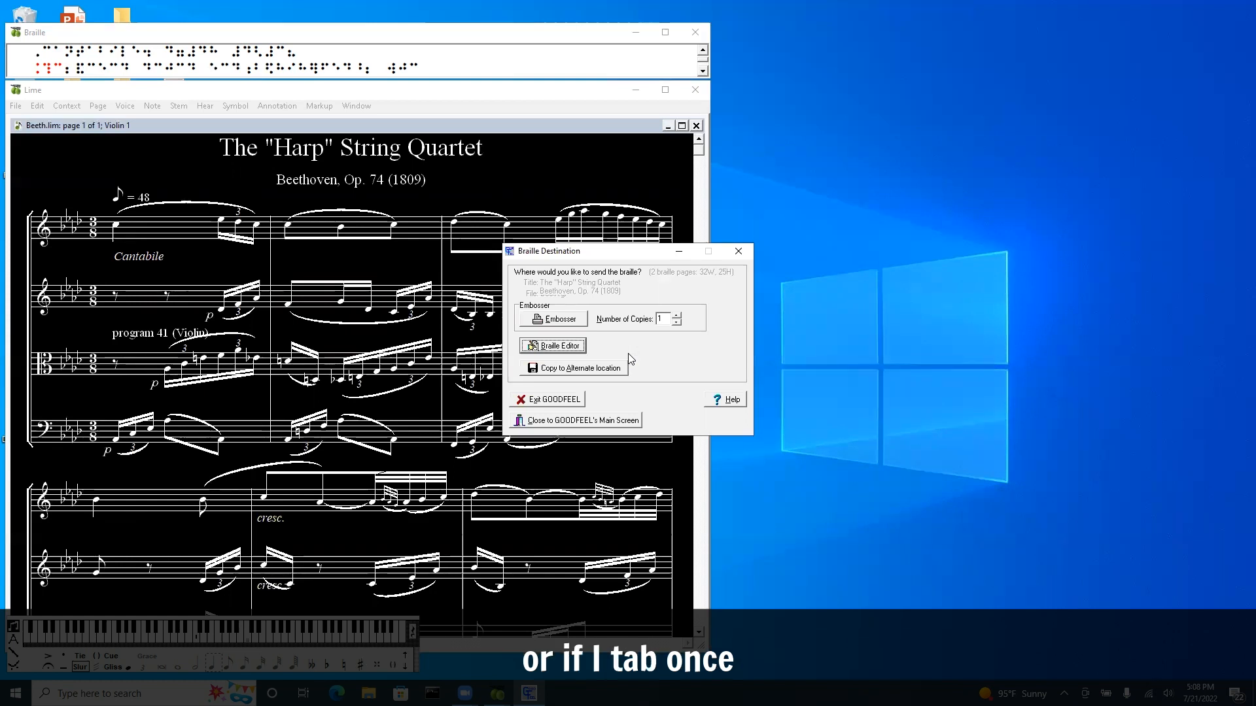
Step: Exit GOODFEEL from the Braille Destination dialog
key(tab)
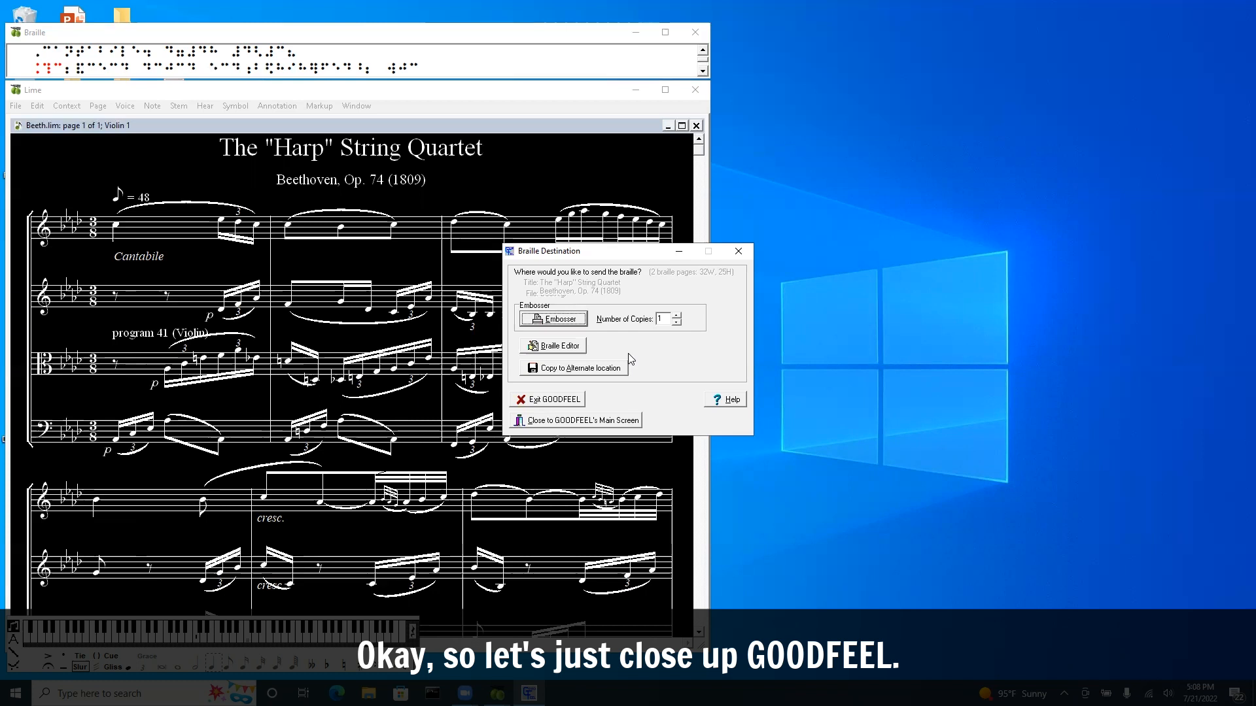
click(574, 420)
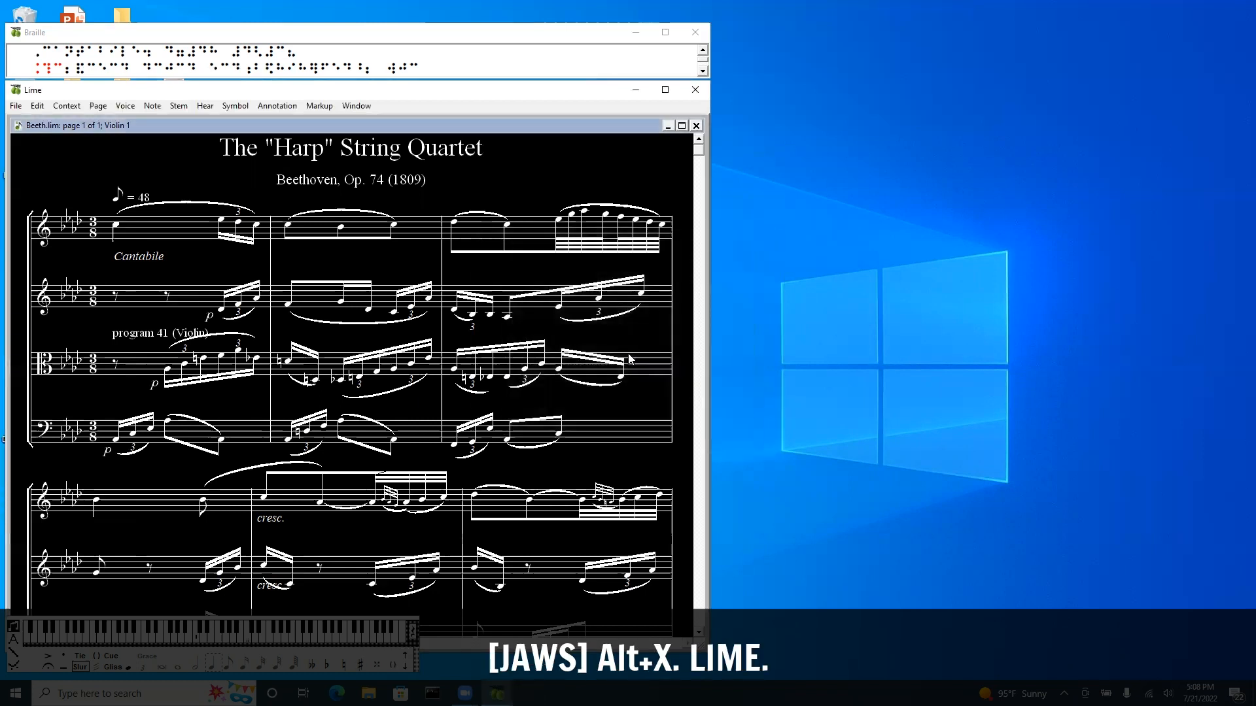
Step: Move to the Cello part and step forward through its music
key(Alt+x)
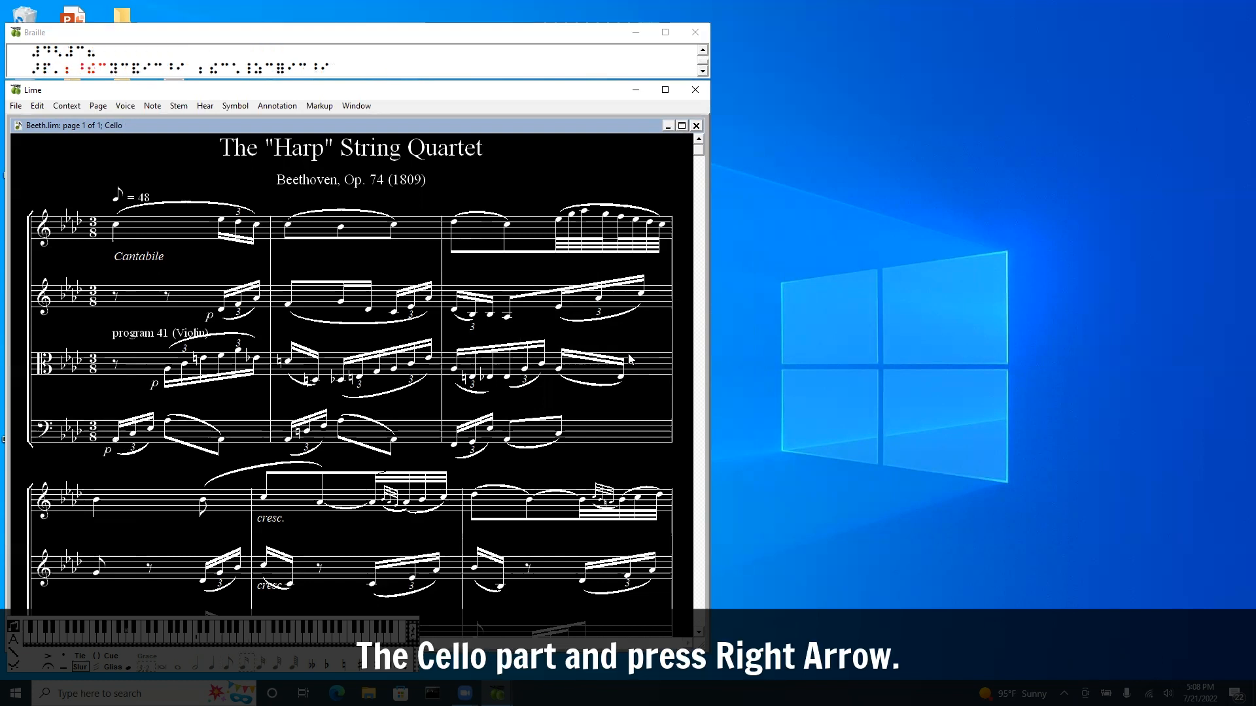
key(Right)
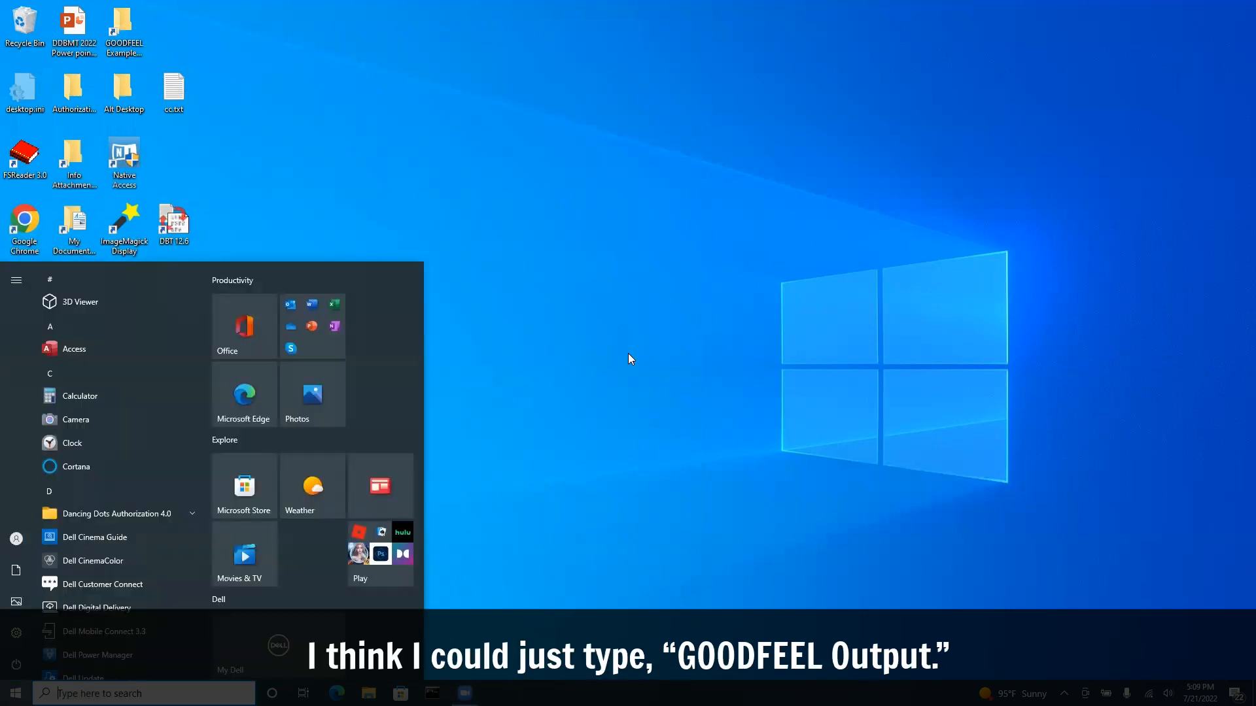
Step: Search the Start menu for 'goodfeel' and open the Output Folder result
text(google Chrome)
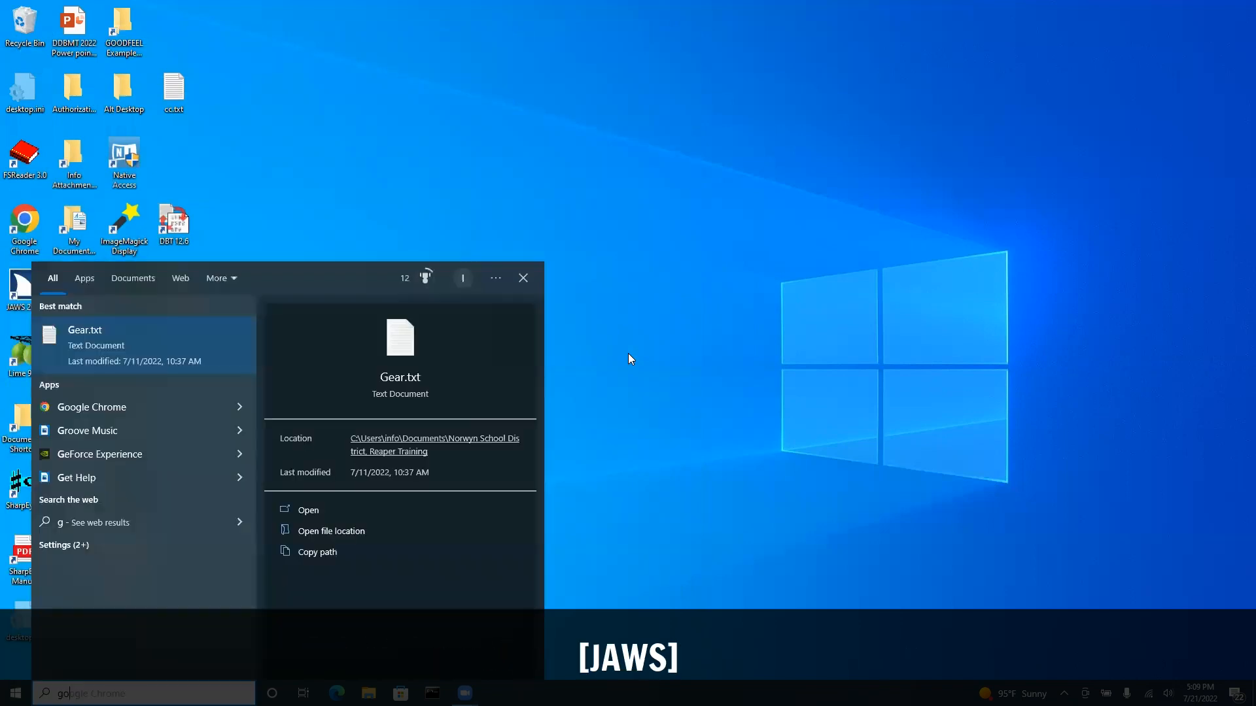
text(goodfeel output)
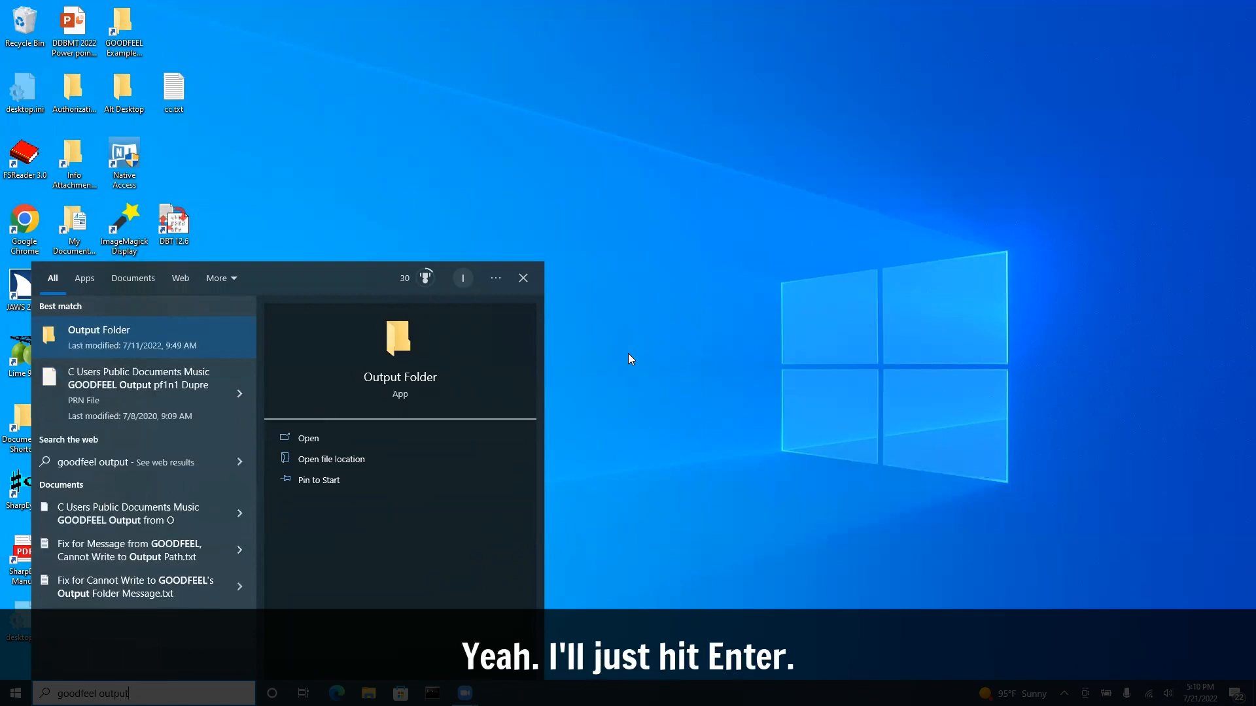
key(enter)
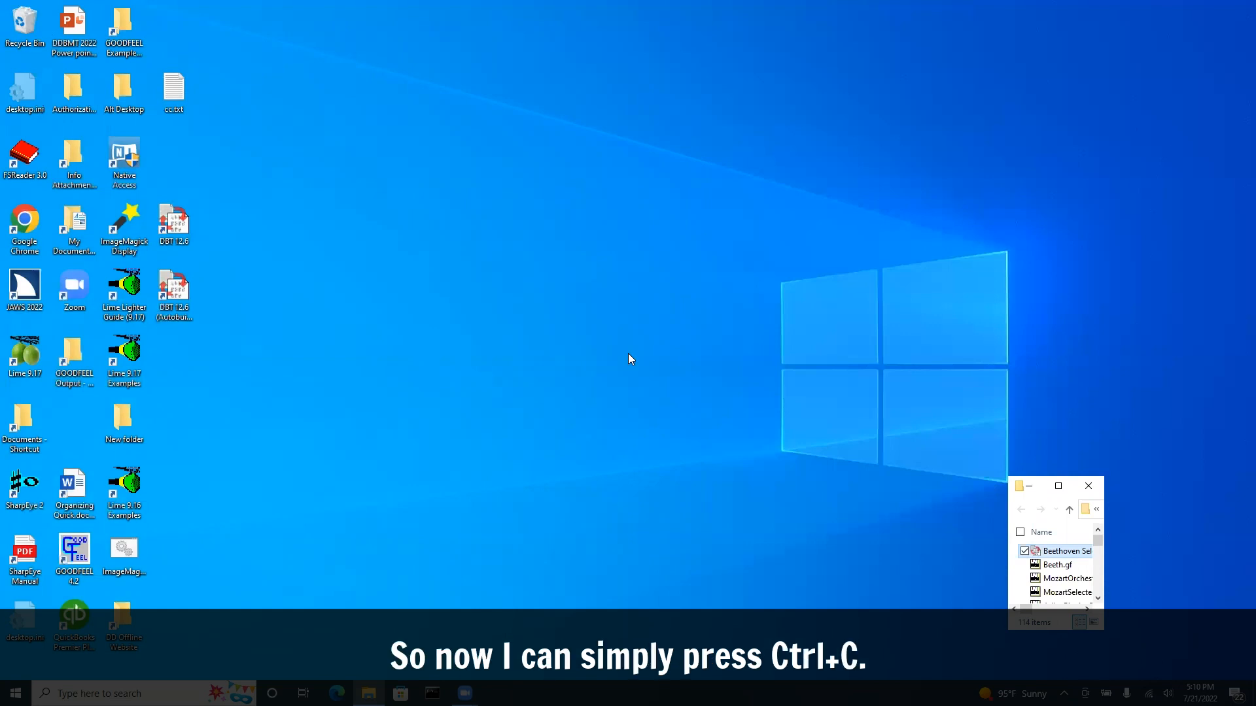
Step: Copy the Beethoven Selected Parts braille file with Ctrl+C
key(ctrl+c)
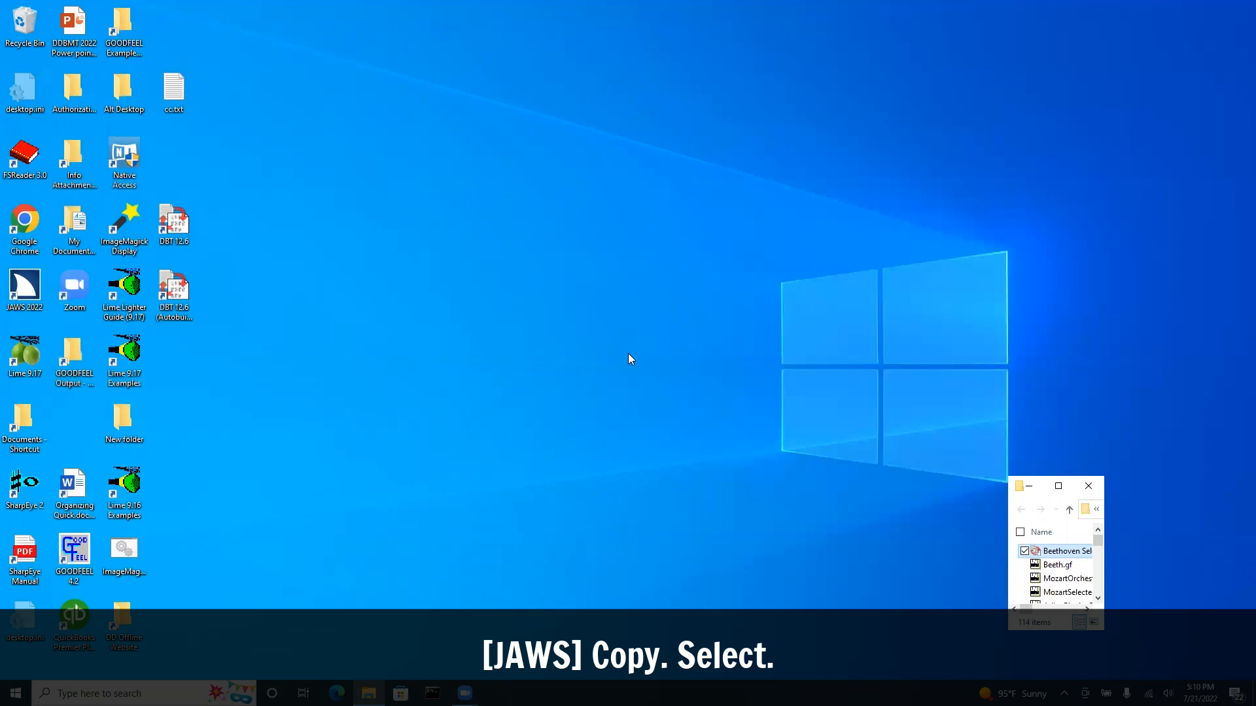